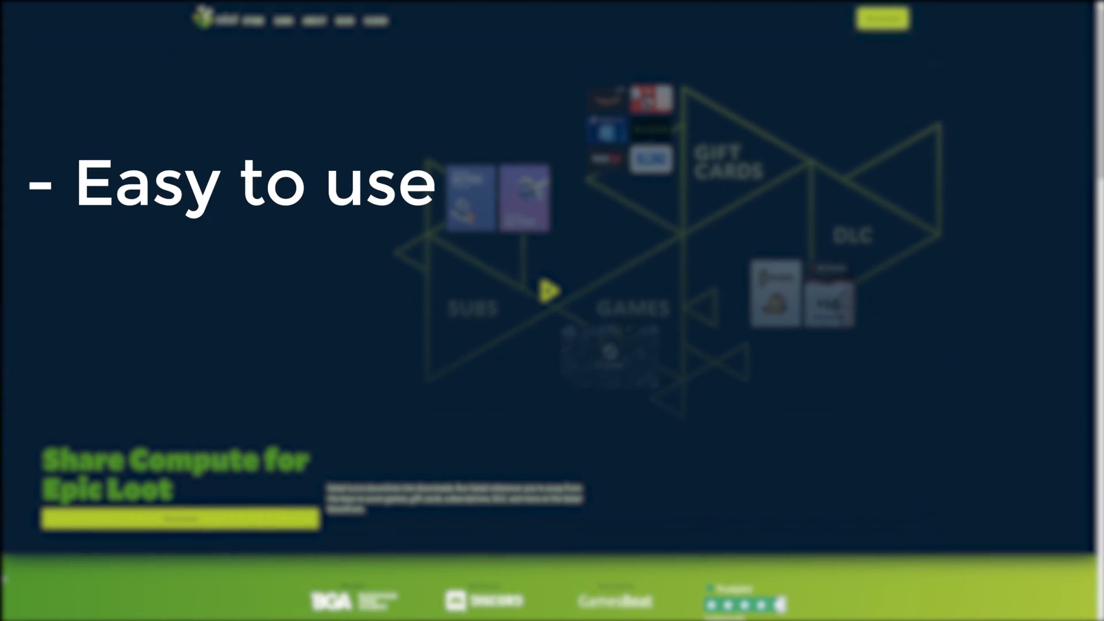
Review the Node.js 16.13.1 LTS and 17.3.0 Current downloads, then switch browser tabs
{"action": "scroll", "scroll_direction": "down", "scroll_amount": 3}
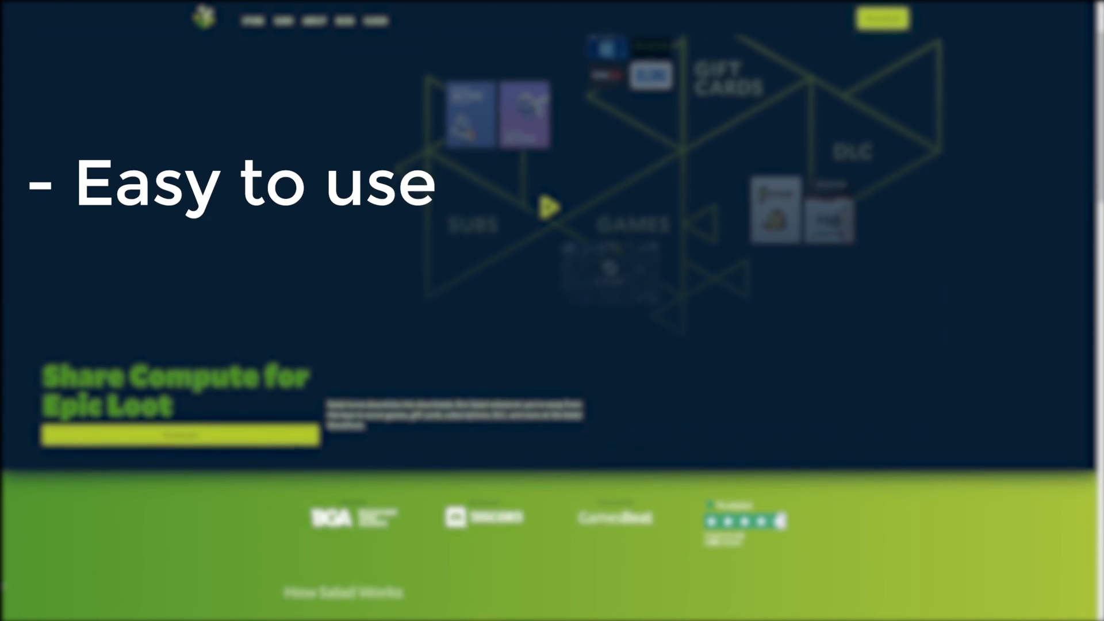
{"action": "scroll", "scroll_direction": "down", "scroll_amount": 3}
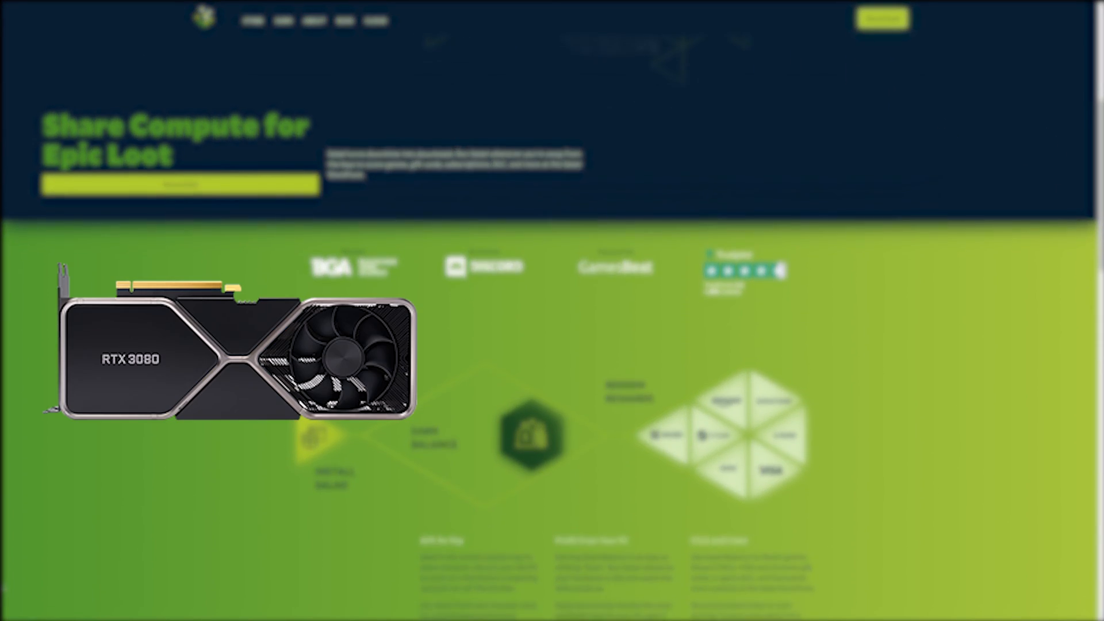
{"action": "scroll", "scroll_direction": "down", "scroll_amount": 3}
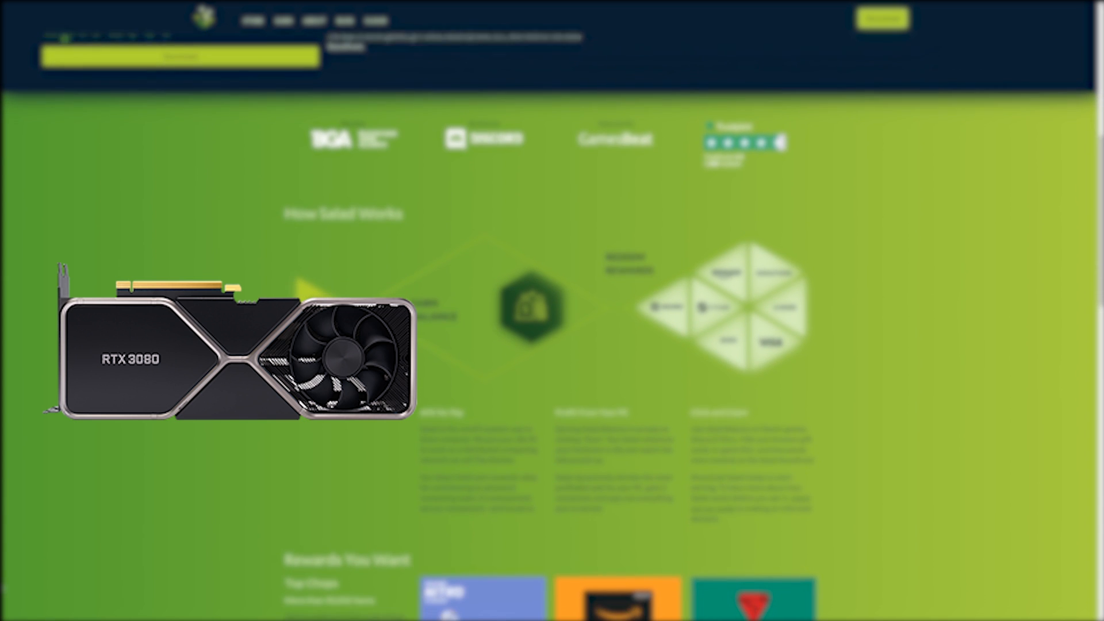
{"action": "scroll", "scroll_direction": "down", "scroll_amount": 3}
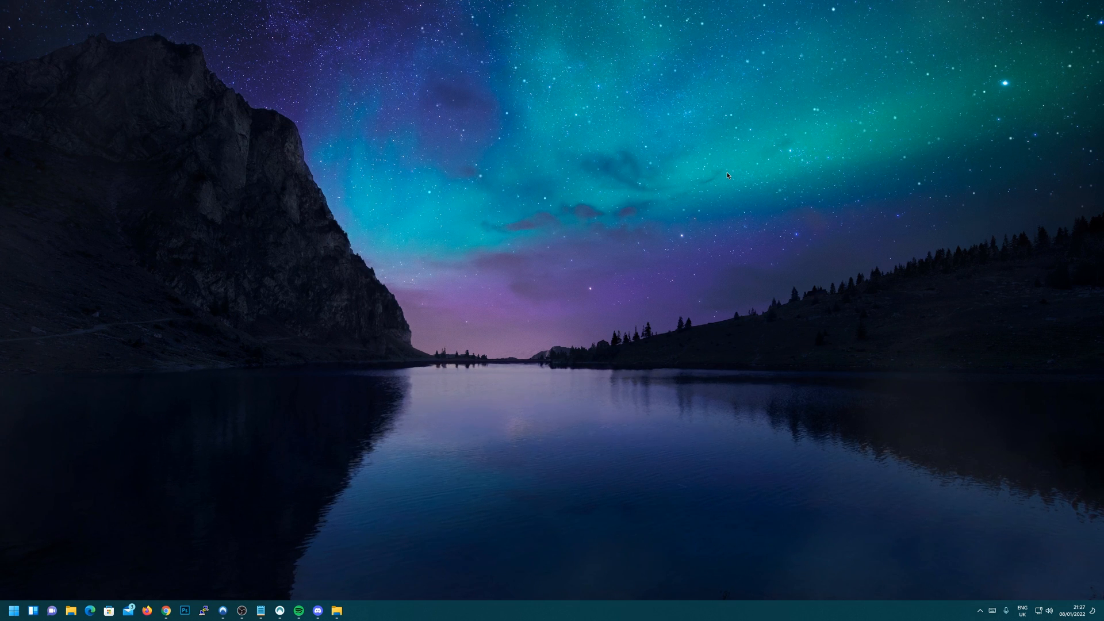
{"action": "mouse_move", "coordinate": [176, 580]}
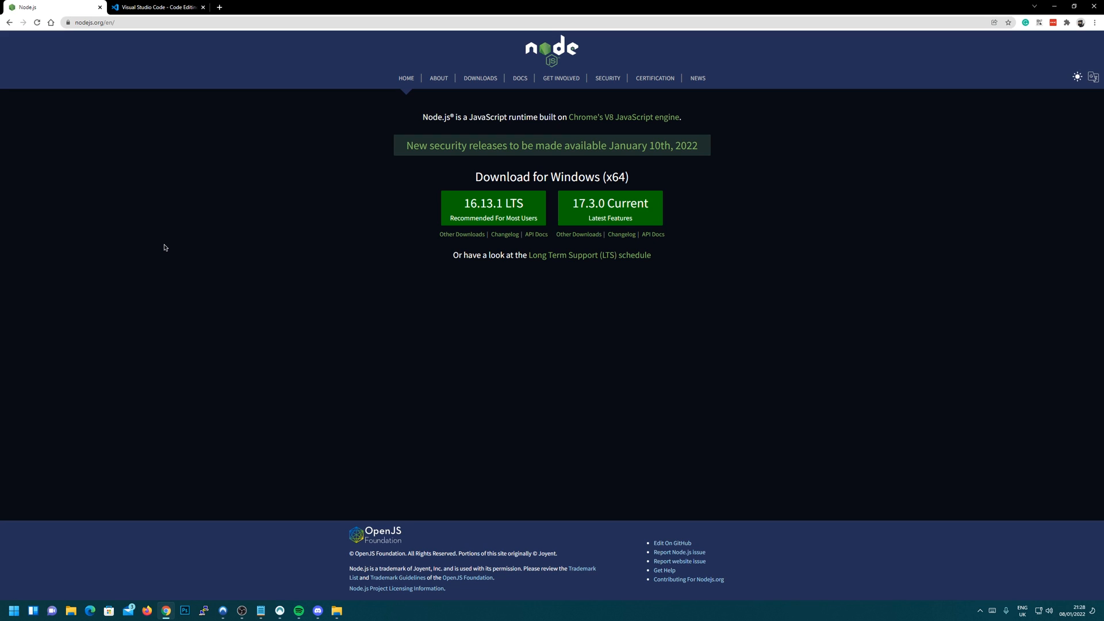
{"action": "mouse_move", "coordinate": [315, 259]}
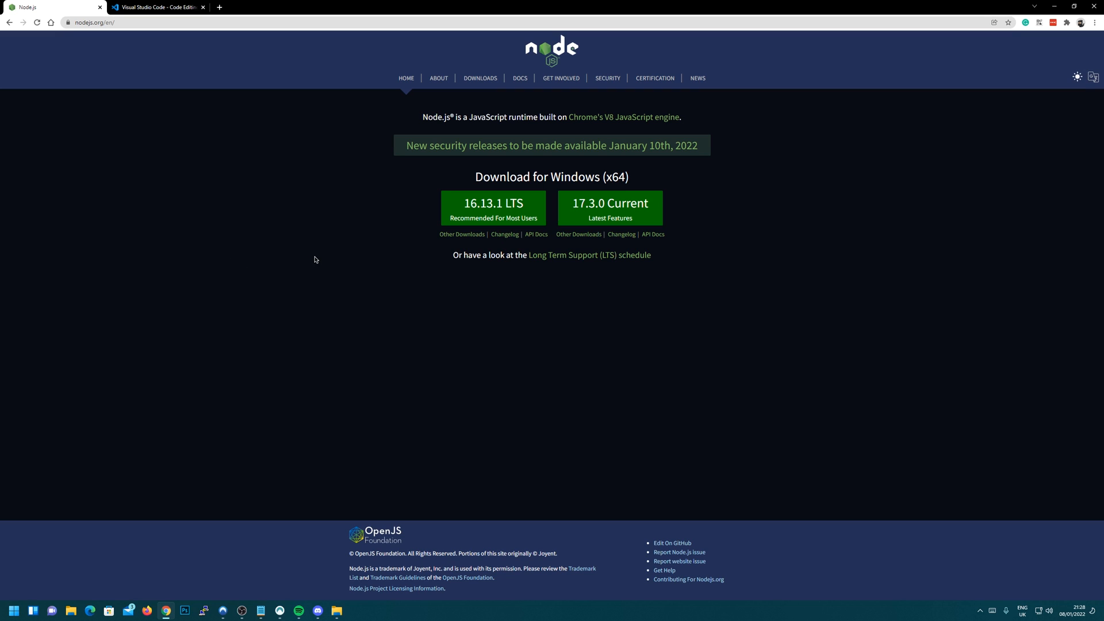
{"action": "mouse_move", "coordinate": [318, 239]}
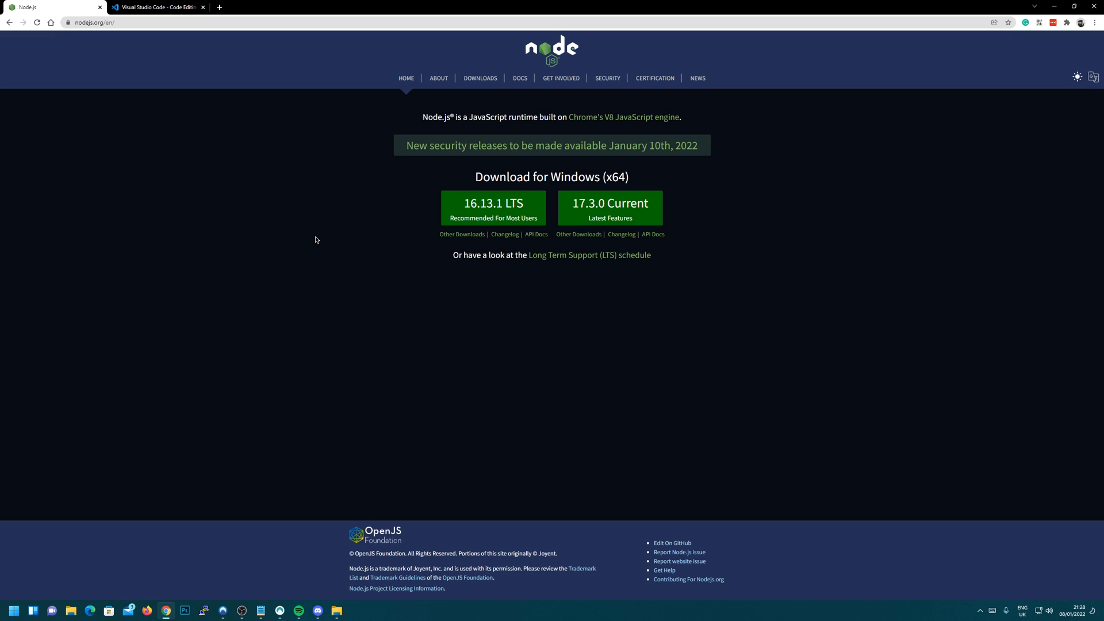
{"action": "mouse_move", "coordinate": [341, 269]}
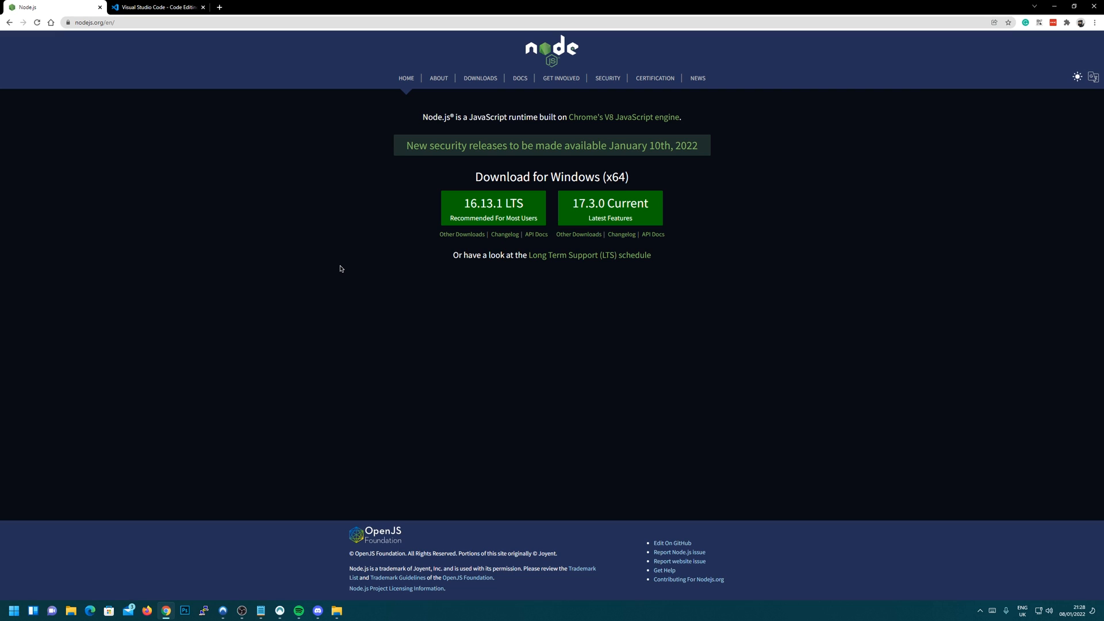
{"action": "mouse_move", "coordinate": [465, 219]}
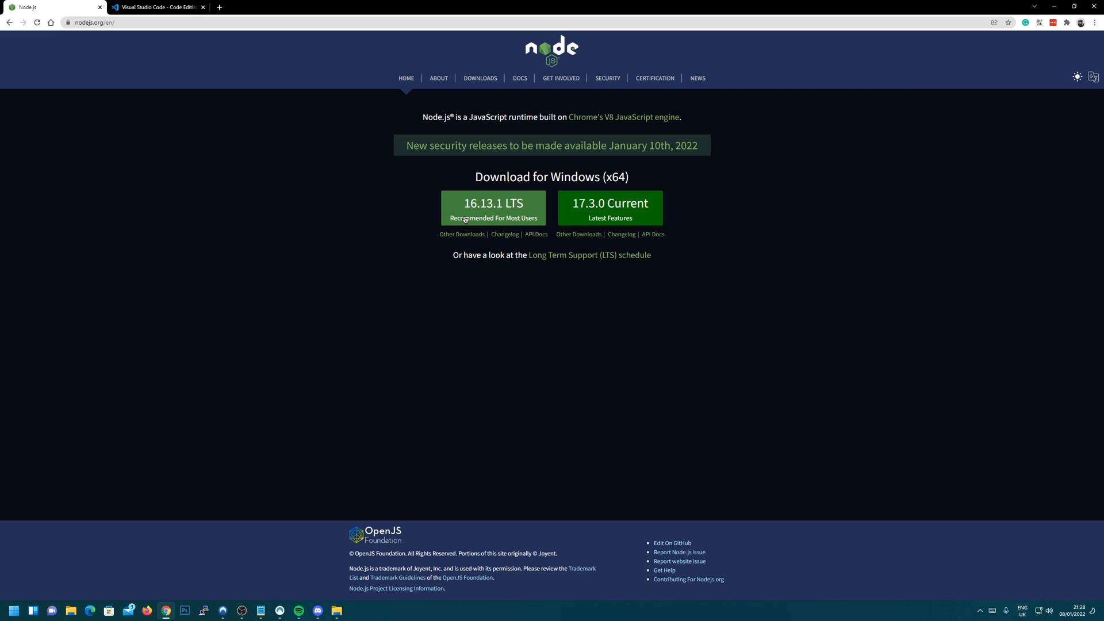
{"action": "mouse_move", "coordinate": [349, 229]}
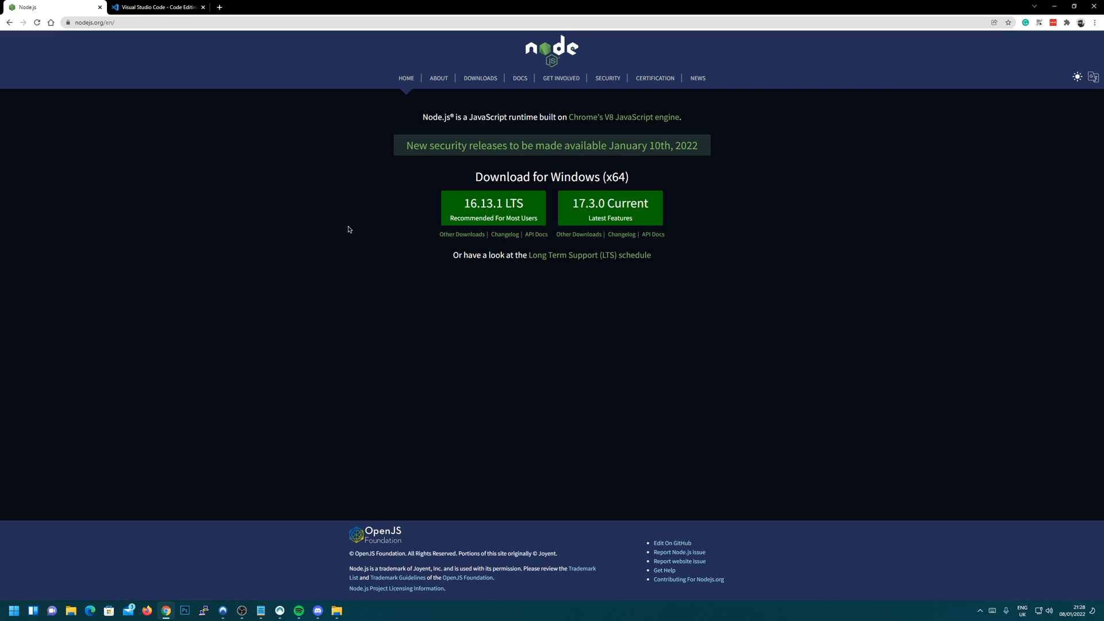
{"action": "left_click", "coordinate": [161, 8]}
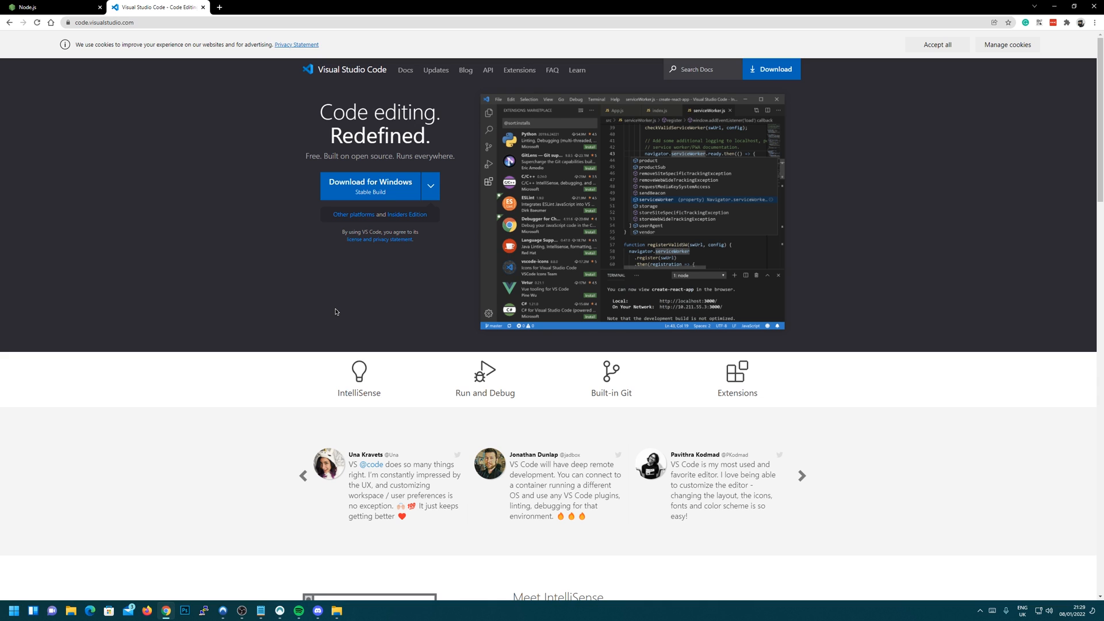
{"action": "mouse_move", "coordinate": [1055, 5]}
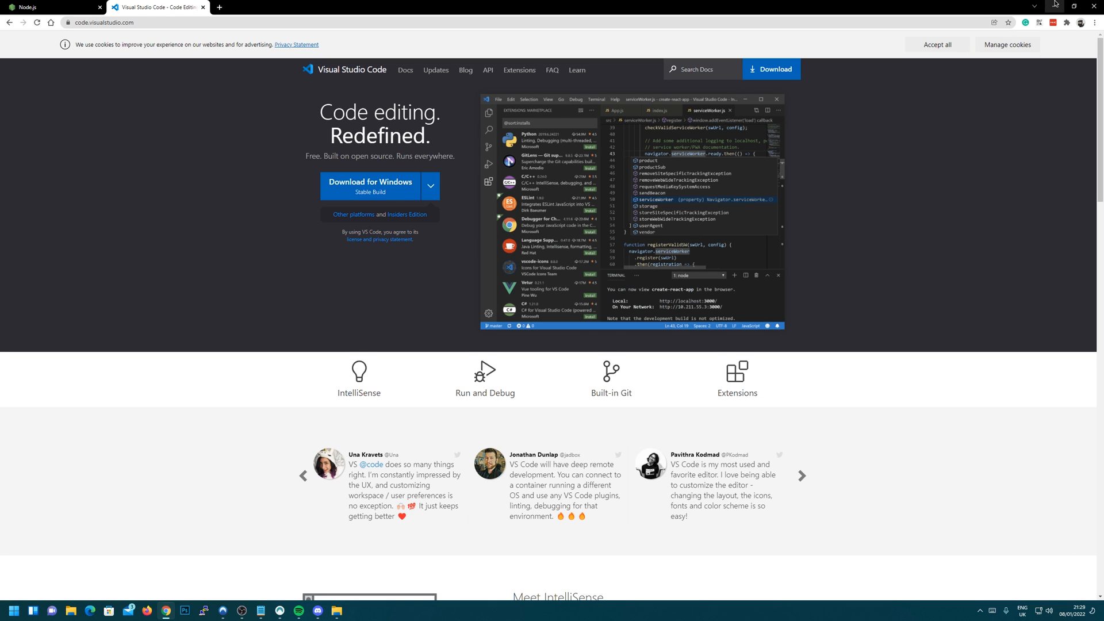
Minimize the Chrome window showing the Visual Studio Code download page
{"action": "left_click", "coordinate": [337, 610]}
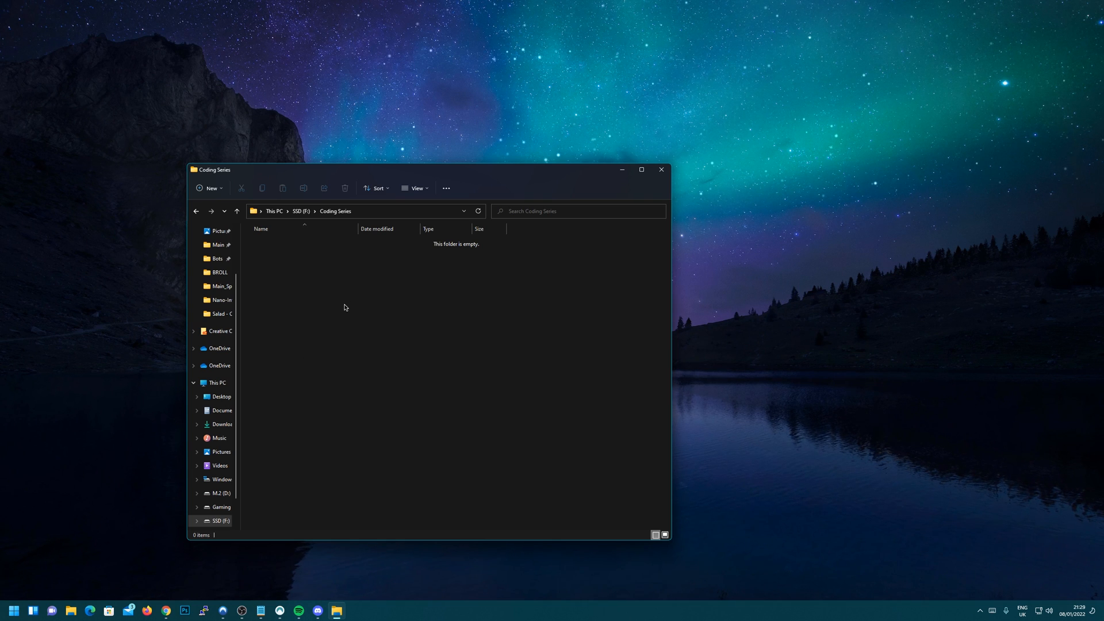
Open Windows Terminal in the empty F:\Coding Series folder from its context menu
{"action": "right_click", "coordinate": [346, 307]}
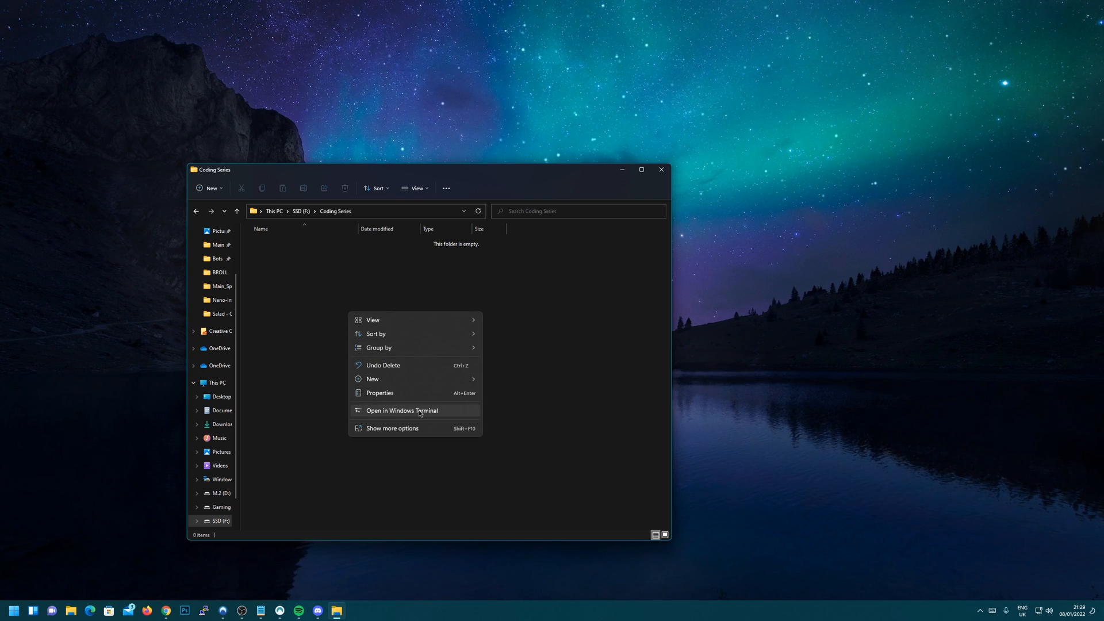
{"action": "left_click", "coordinate": [402, 411]}
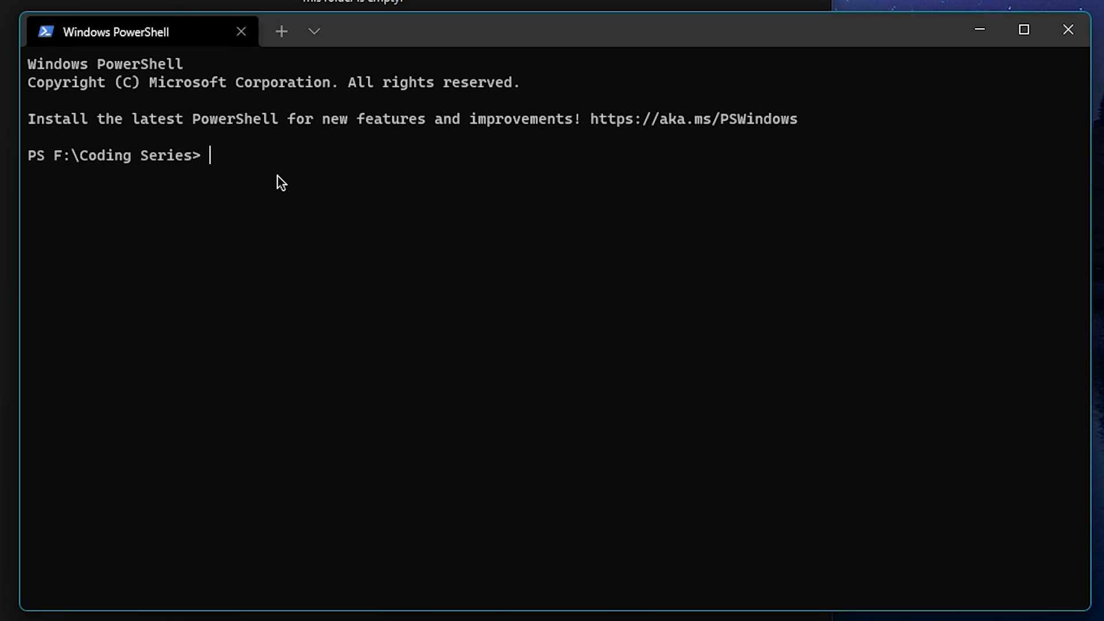
Run npm init, keeping the default name and index.js entry point, with author Sam
{"action": "type", "text": "npm init"}
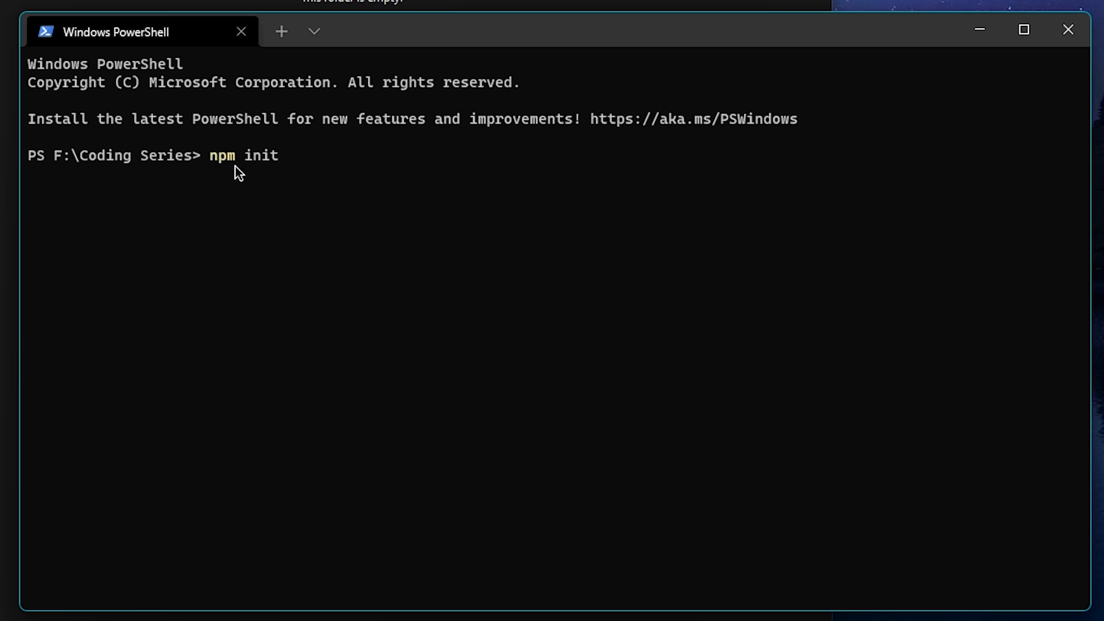
{"action": "mouse_move", "coordinate": [214, 279]}
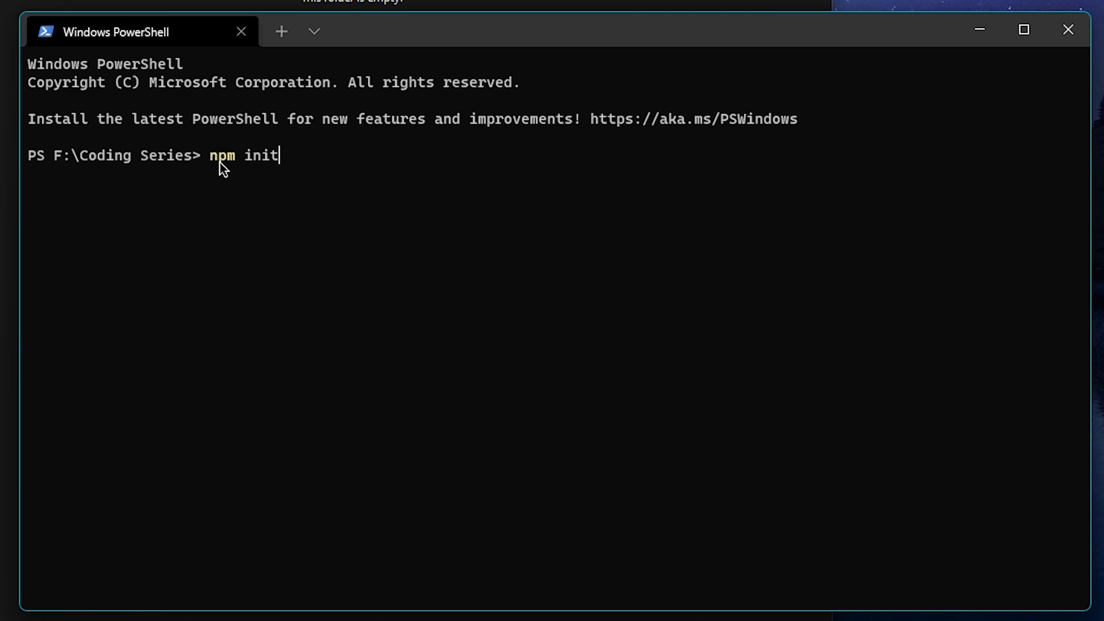
{"action": "mouse_move", "coordinate": [284, 169]}
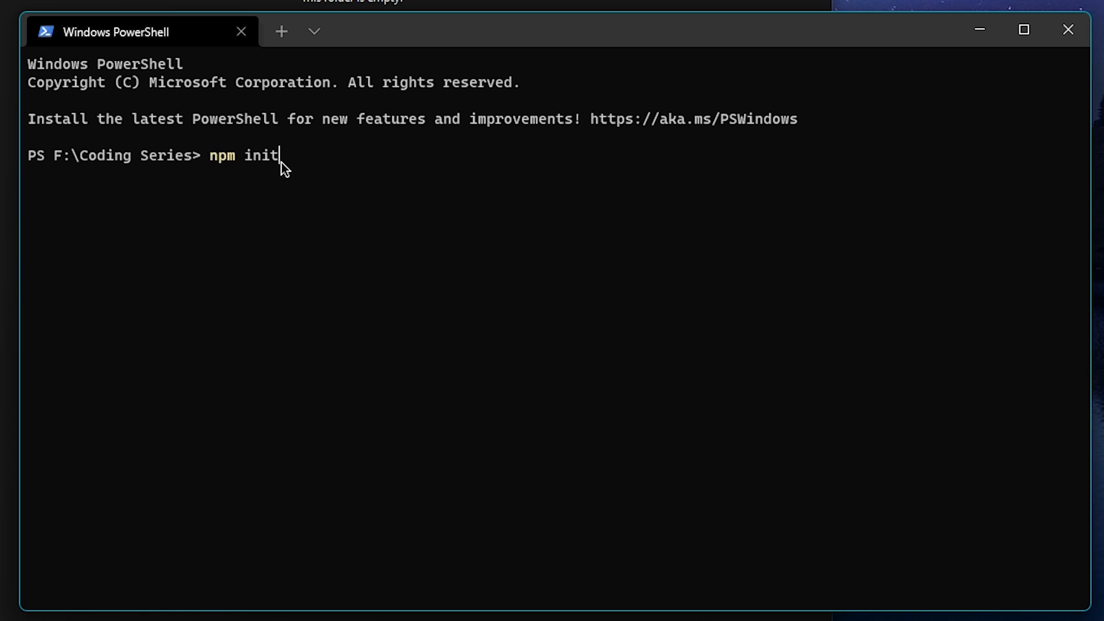
{"action": "key", "text": "Enter"}
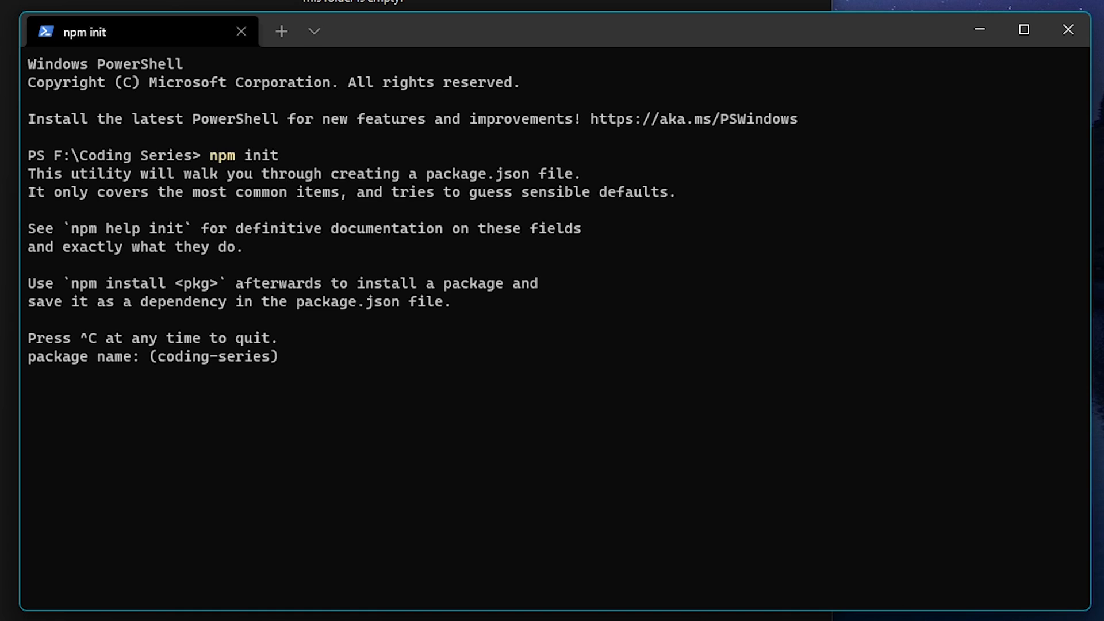
{"action": "key", "text": "Enter"}
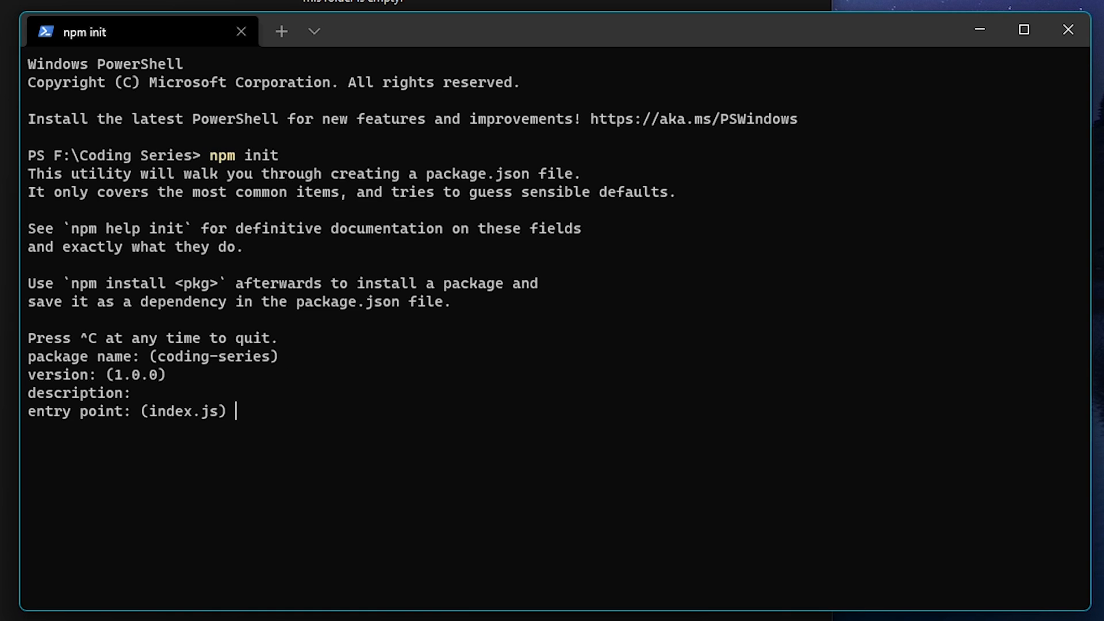
{"action": "key", "text": "Enter"}
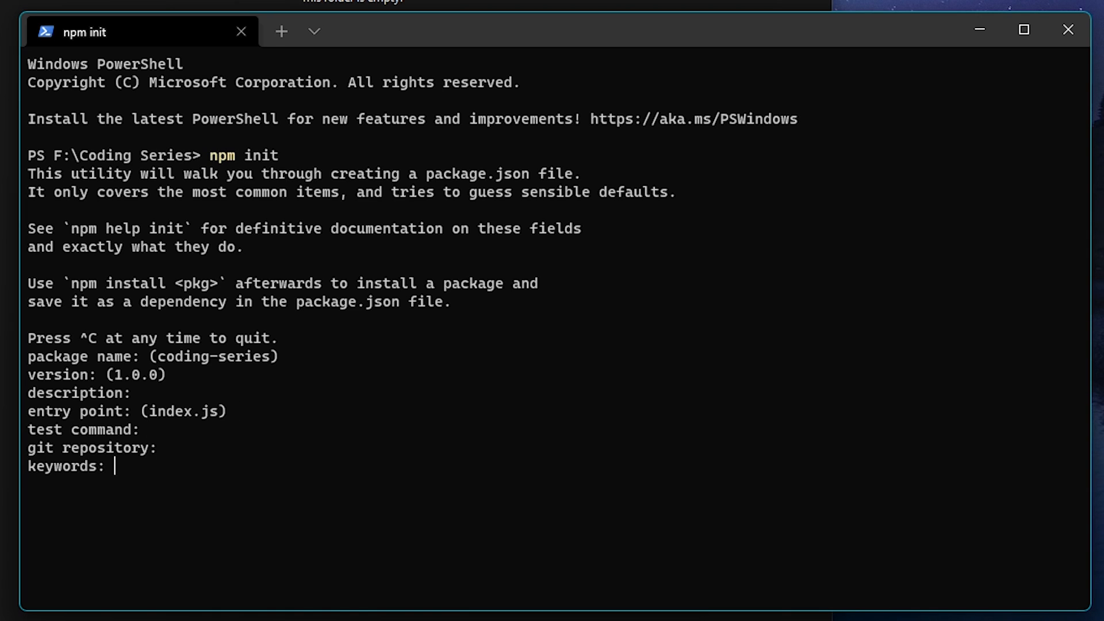
{"action": "type", "text": "Sam"}
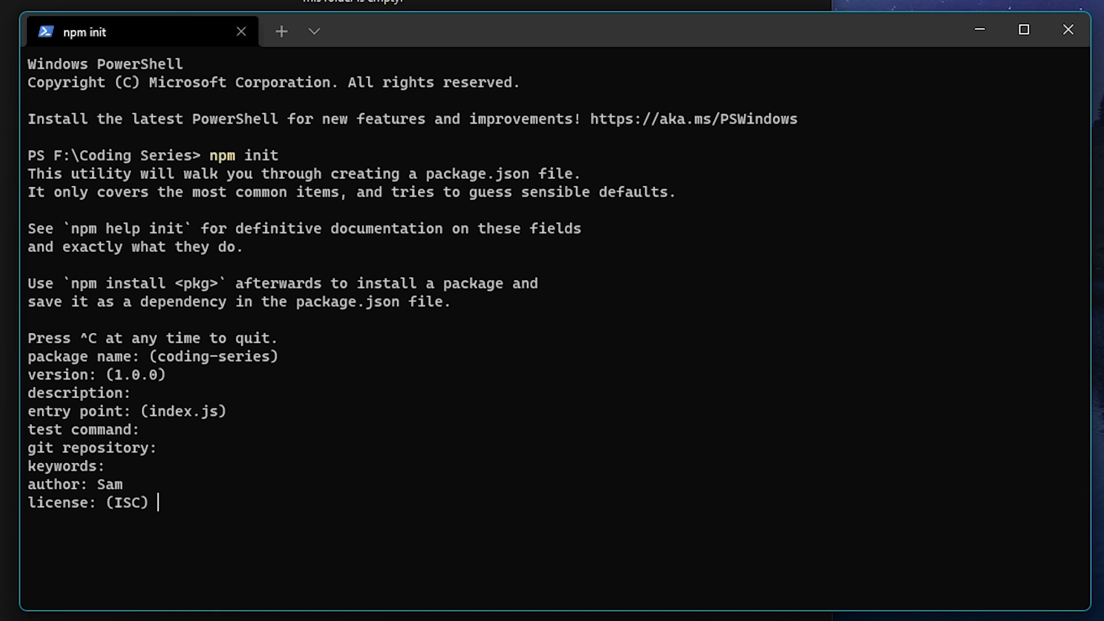
{"action": "key", "text": "Enter"}
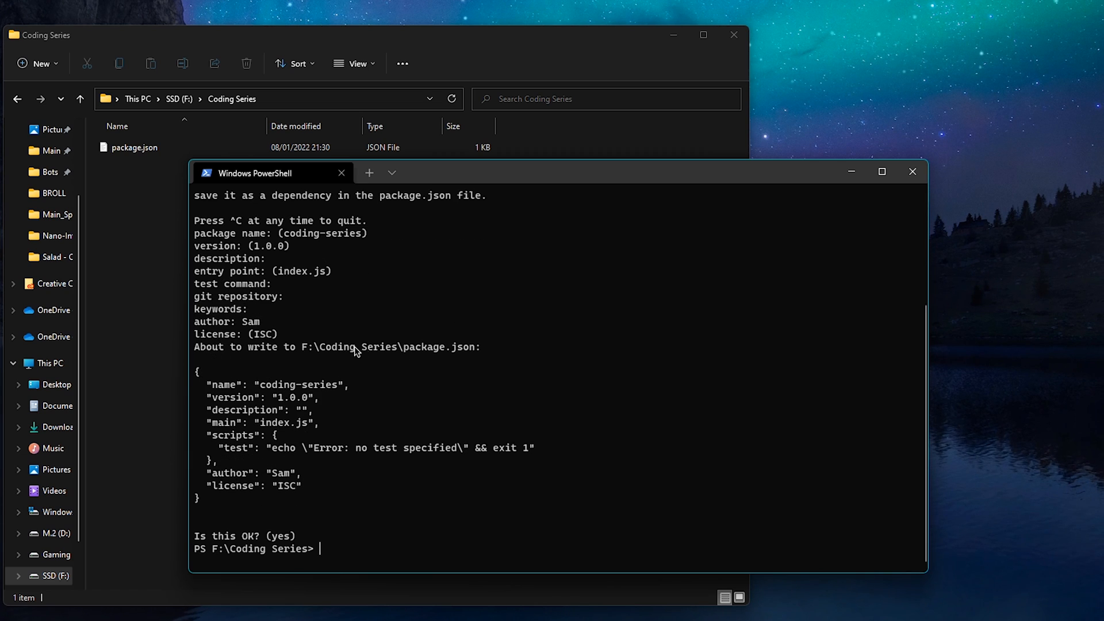
Enlarge the terminal and install discord.js with npm i discord.js
{"action": "left_click_drag", "start_coordinate": [252, 172], "coordinate": [656, 180]}
{"action": "type", "text": "npm i"}
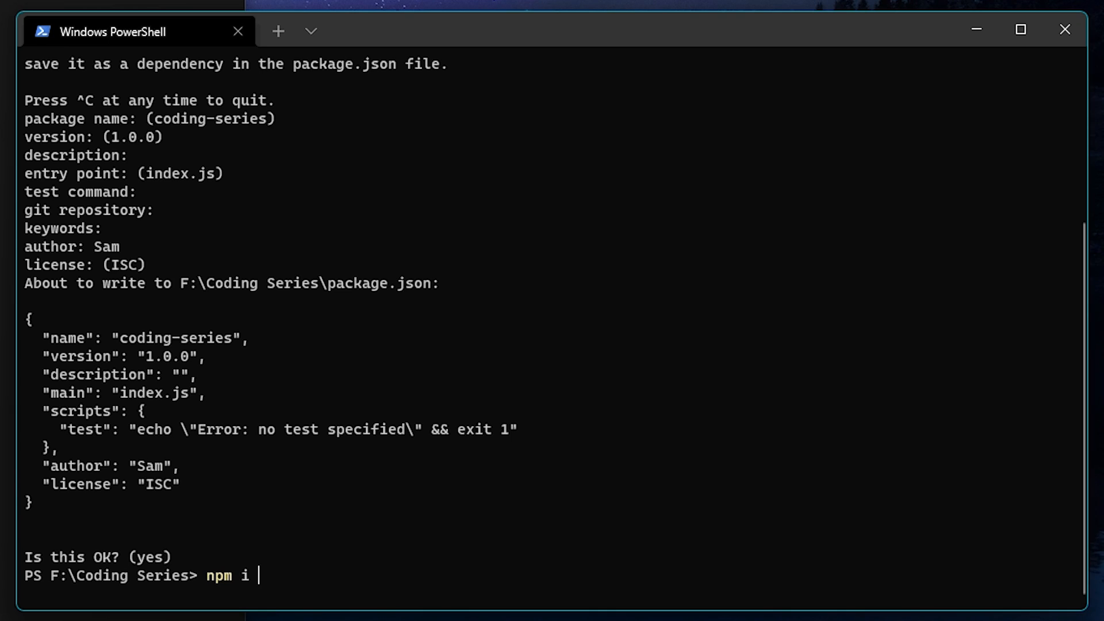
{"action": "type", "text": "discord.js"}
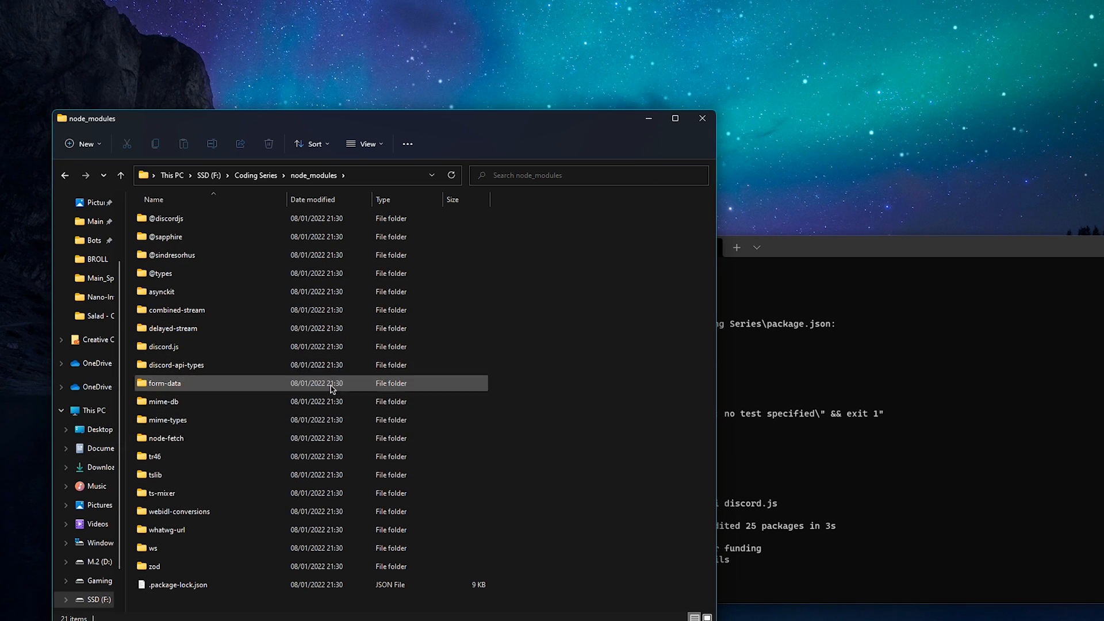
Open the discord.js folder in node_modules and its package.json file
{"action": "left_click", "coordinate": [161, 292]}
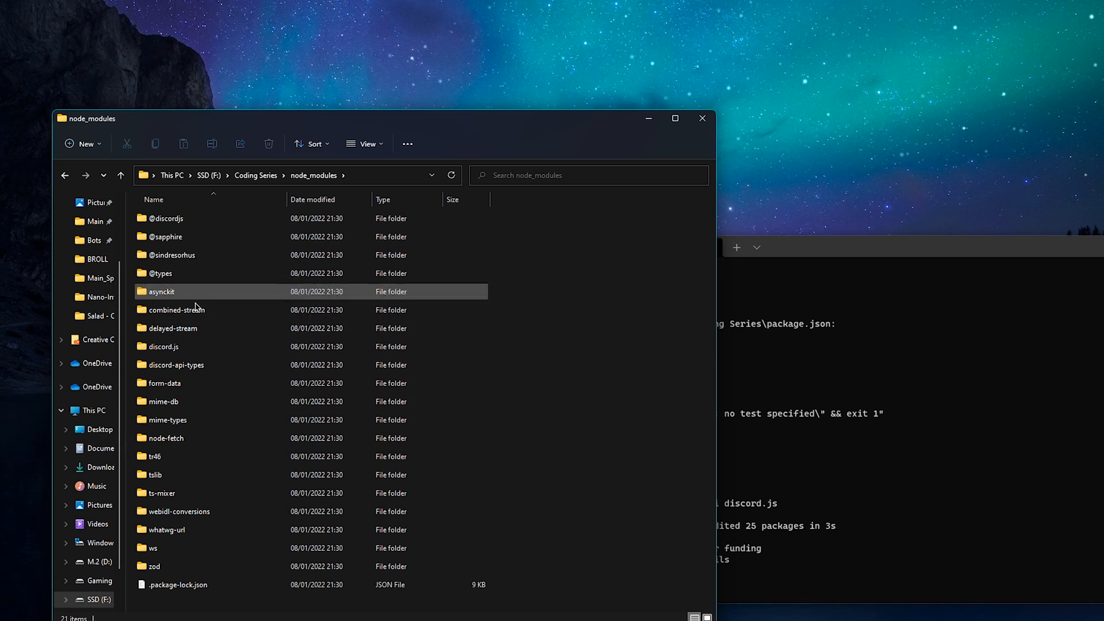
{"action": "double_click", "coordinate": [164, 347]}
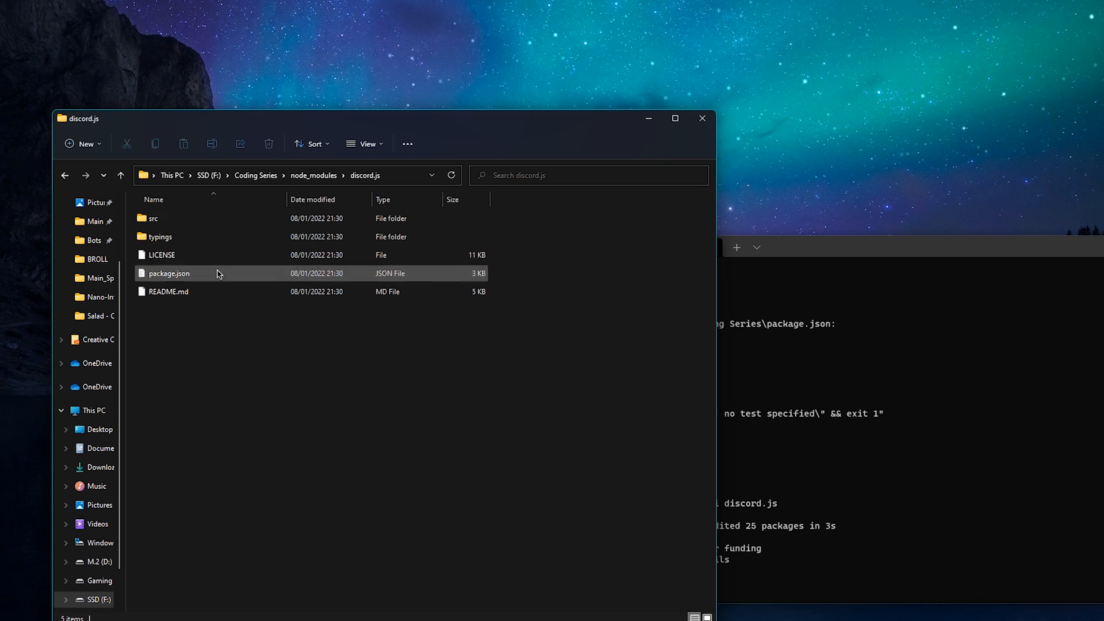
{"action": "double_click", "coordinate": [153, 218]}
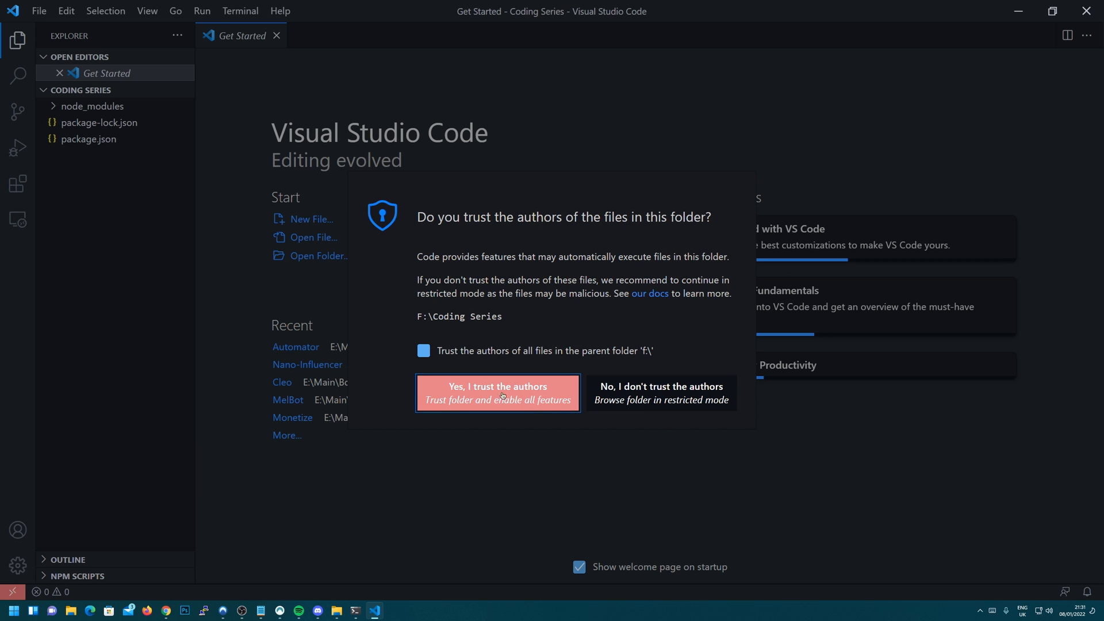
Trust the Coding Series folder and create a new file named index.js
{"action": "left_click", "coordinate": [498, 393]}
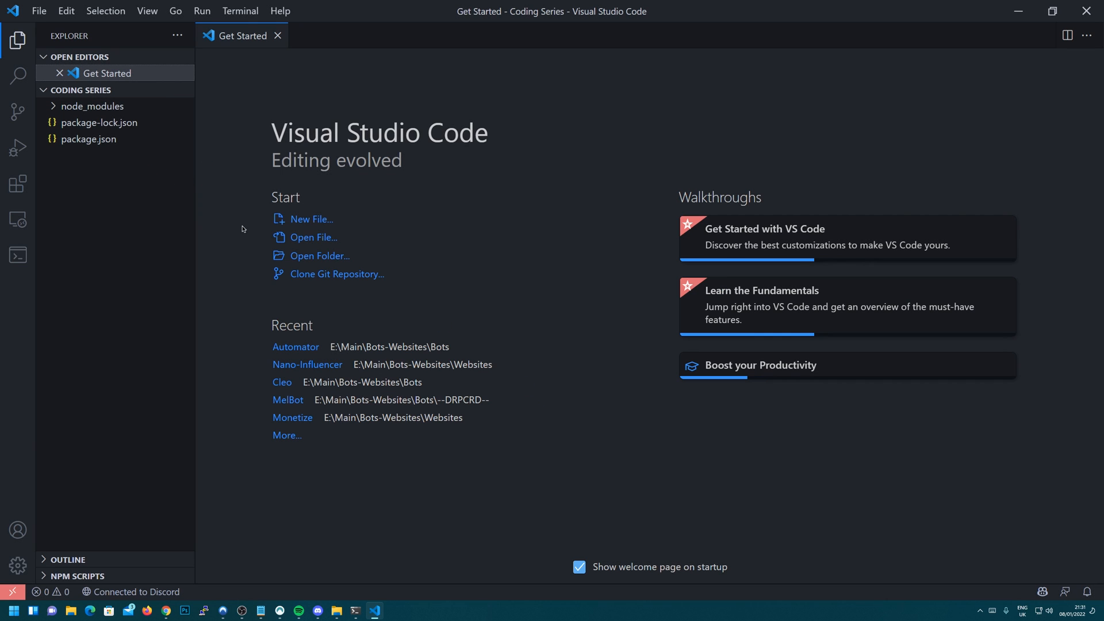
{"action": "right_click", "coordinate": [126, 189]}
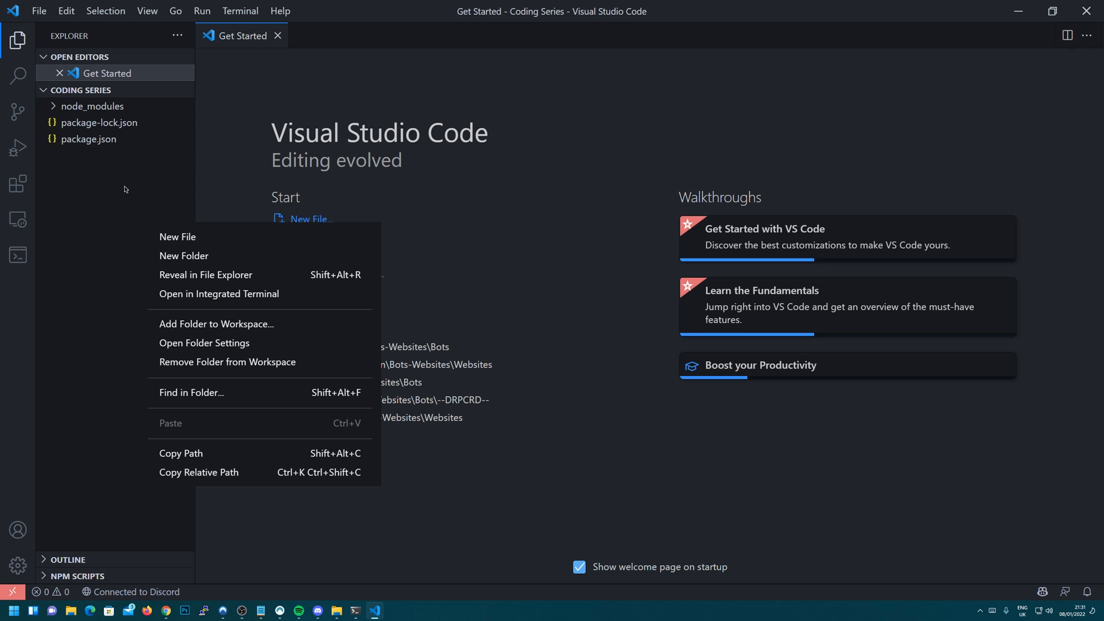
{"action": "left_click", "coordinate": [19, 42]}
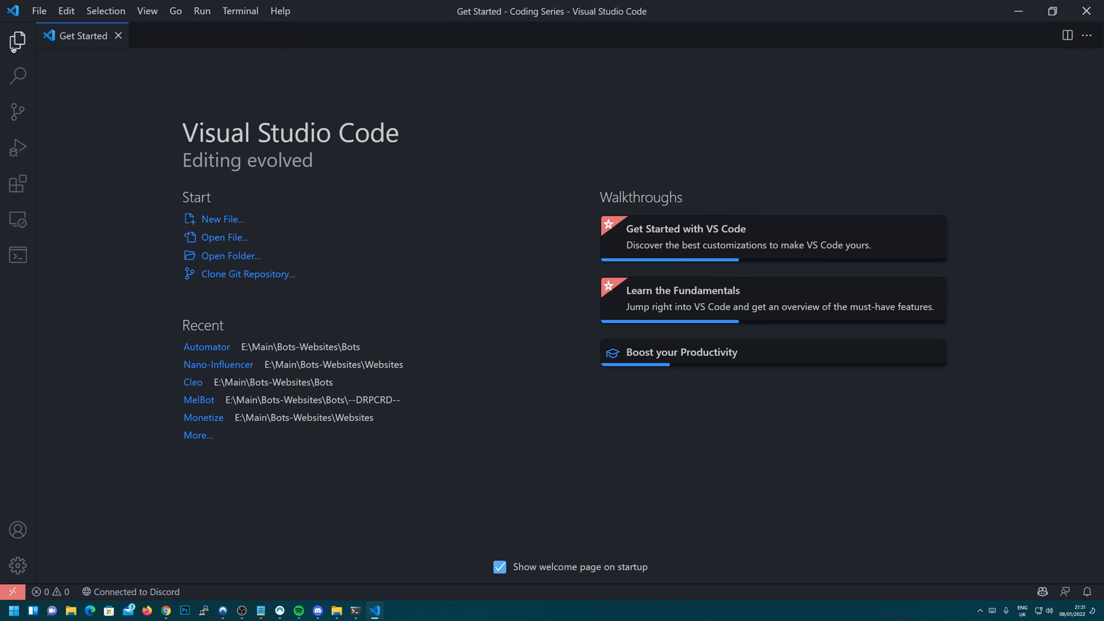
{"action": "left_click", "coordinate": [17, 40]}
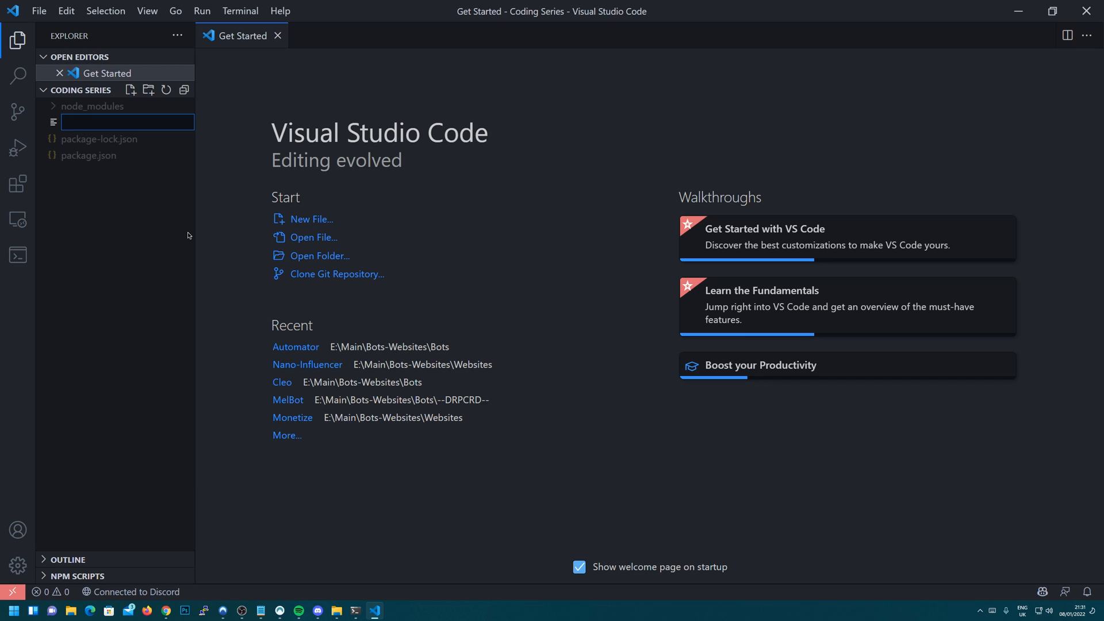
{"action": "type", "text": "index.js"}
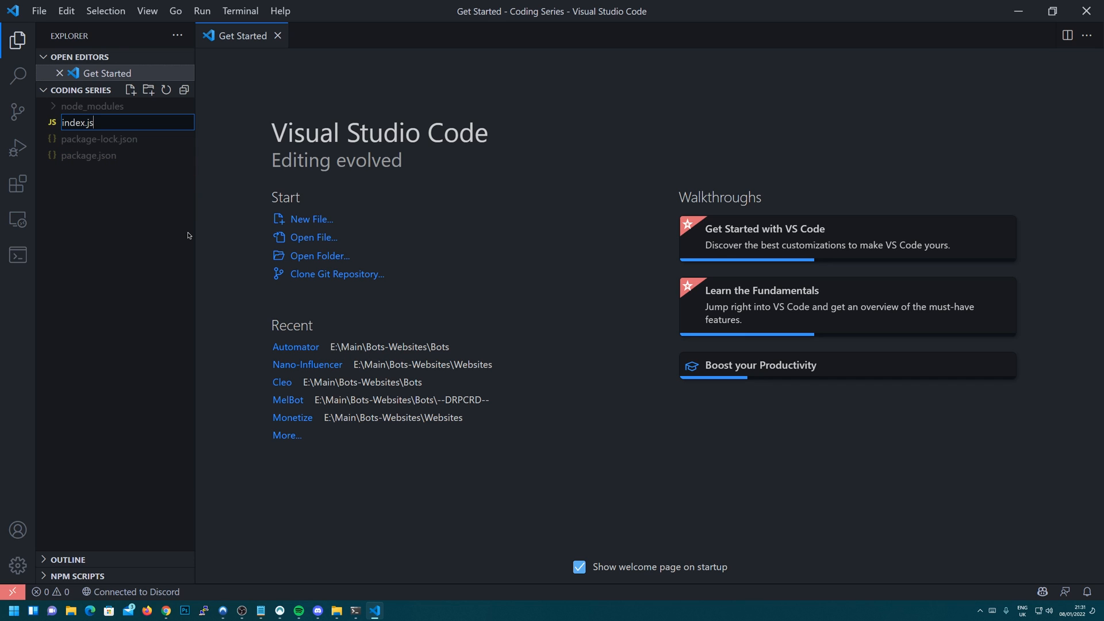
{"action": "key", "text": "Enter"}
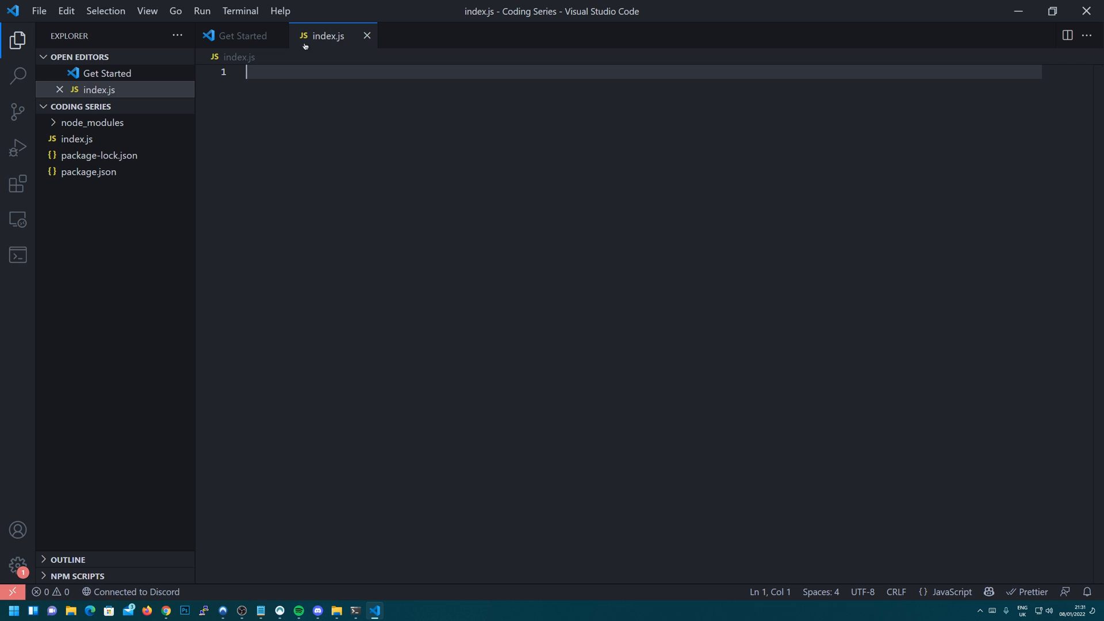
{"action": "mouse_move", "coordinate": [319, 81]}
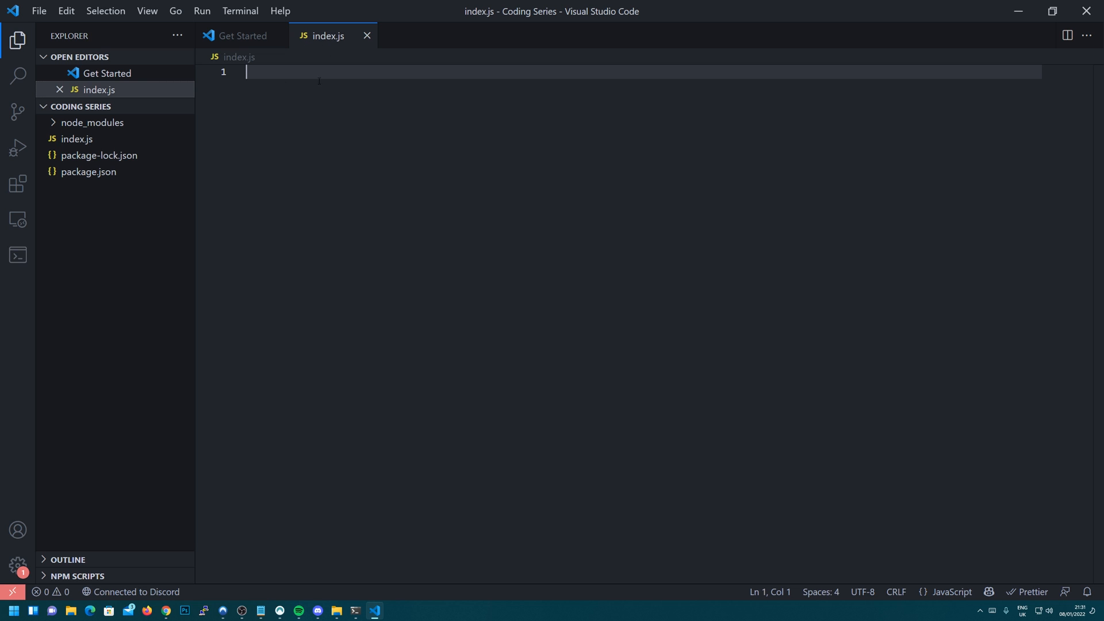
{"action": "mouse_move", "coordinate": [212, 96]}
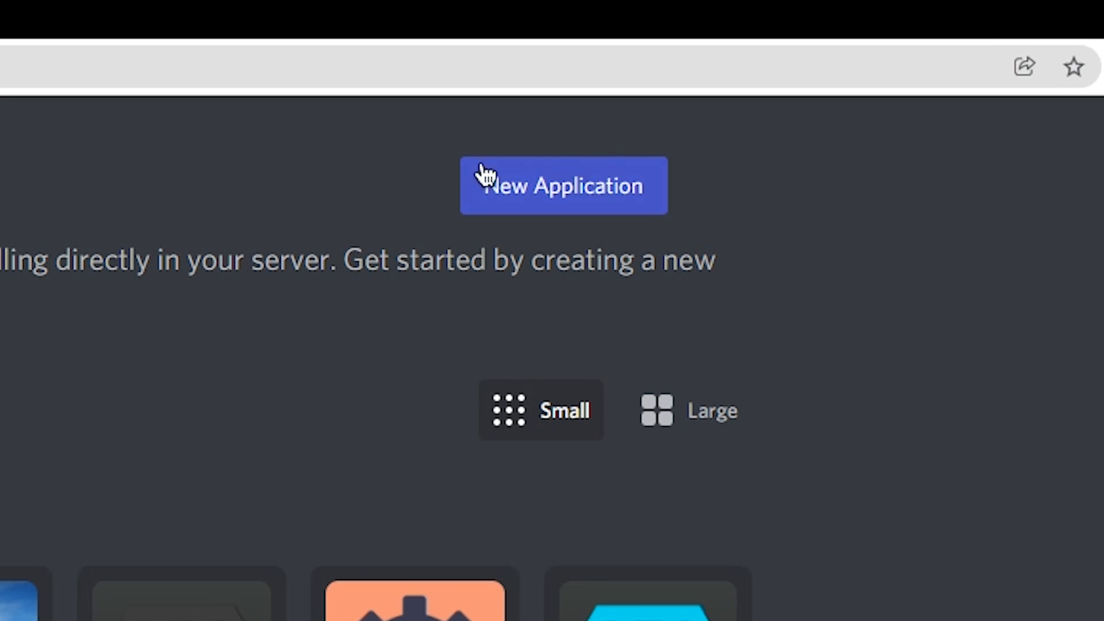
Create an application named Tutorial and go to its Bot settings page
{"action": "left_click", "coordinate": [563, 185]}
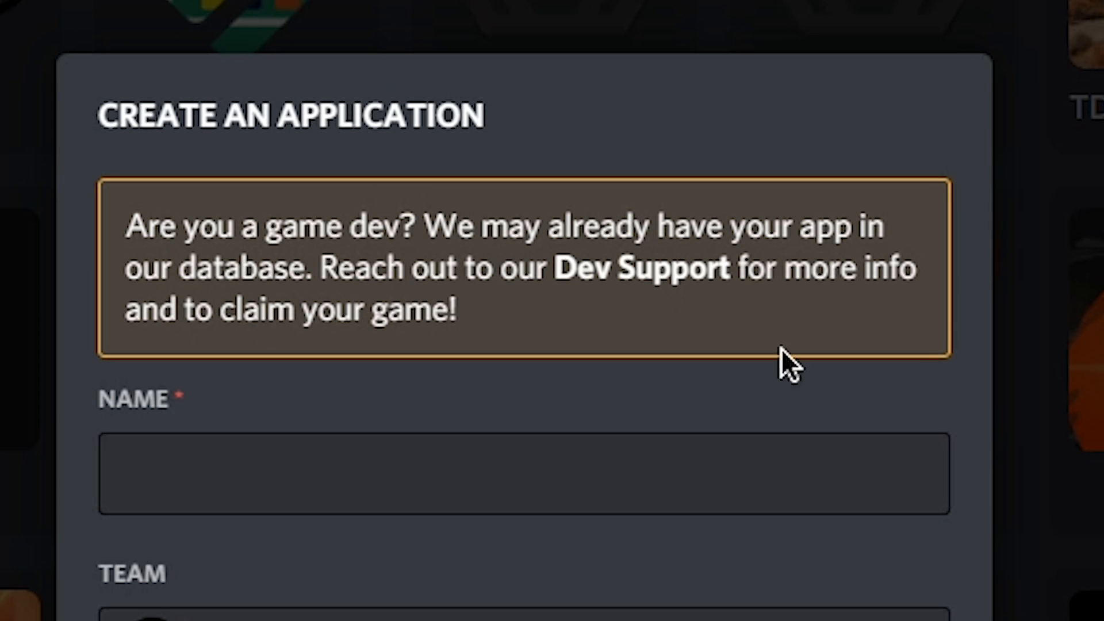
{"action": "type", "text": "Tutorial"}
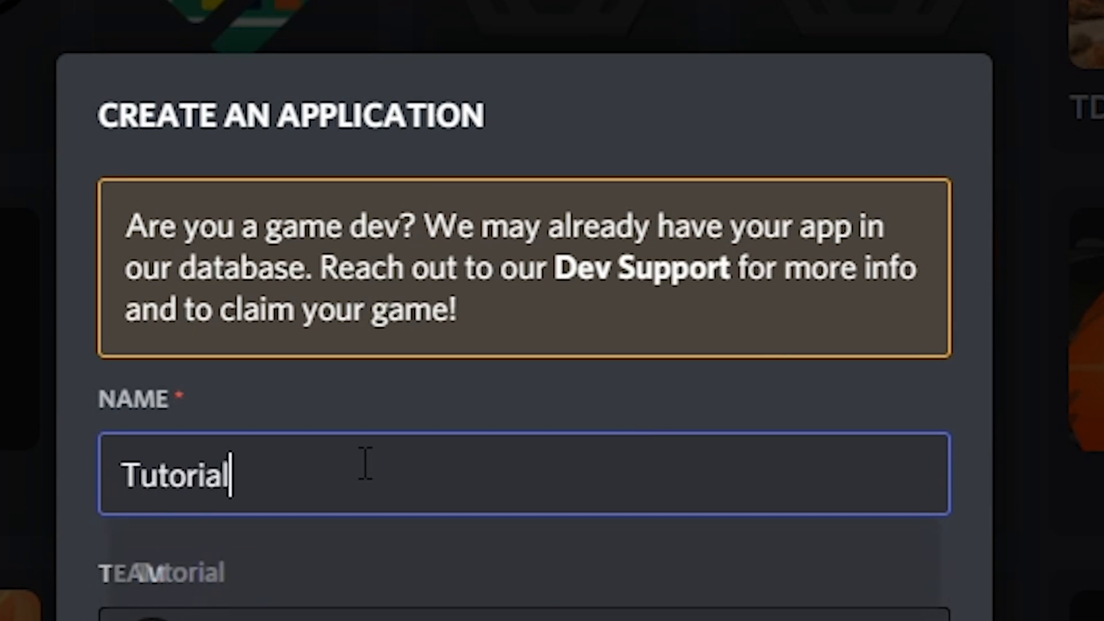
{"action": "scroll", "scroll_direction": "down", "scroll_amount": 3}
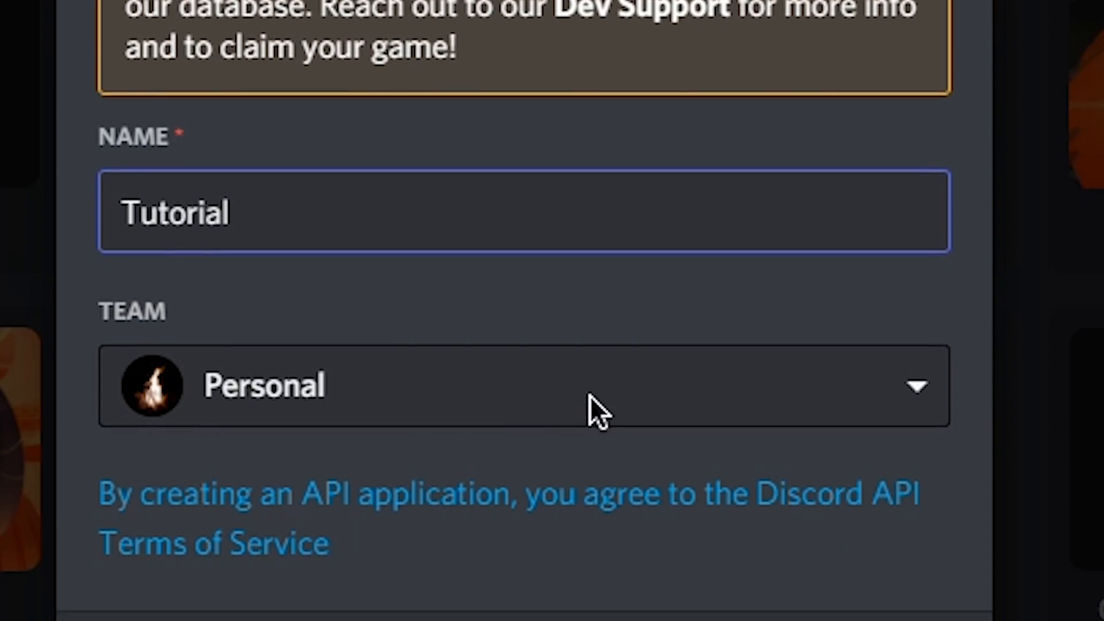
{"action": "scroll", "scroll_direction": "down", "scroll_amount": 3}
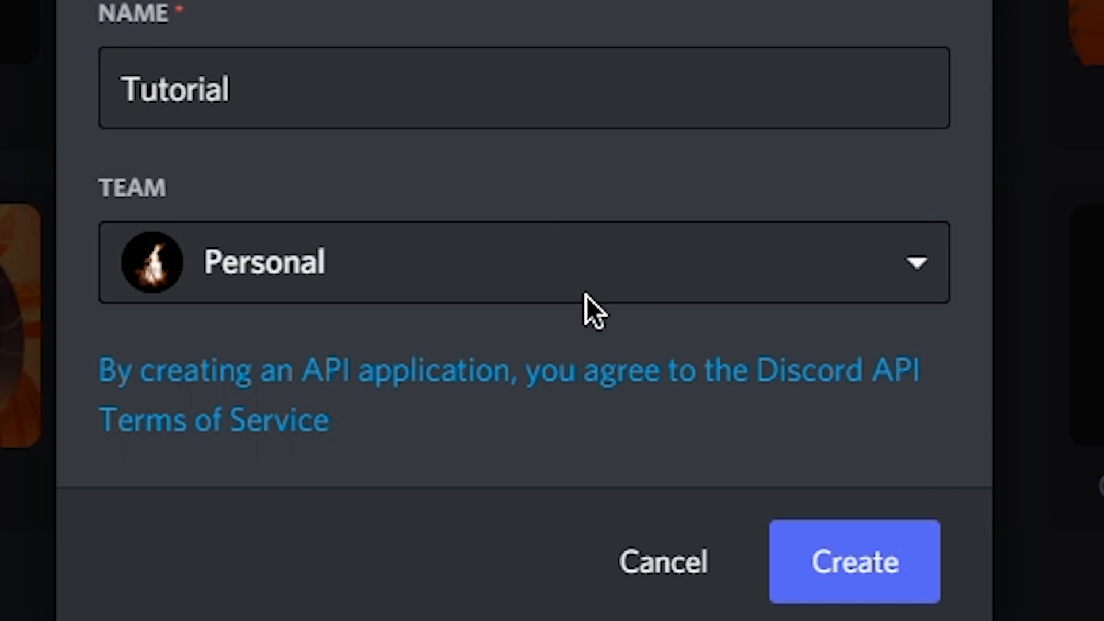
{"action": "mouse_move", "coordinate": [368, 184]}
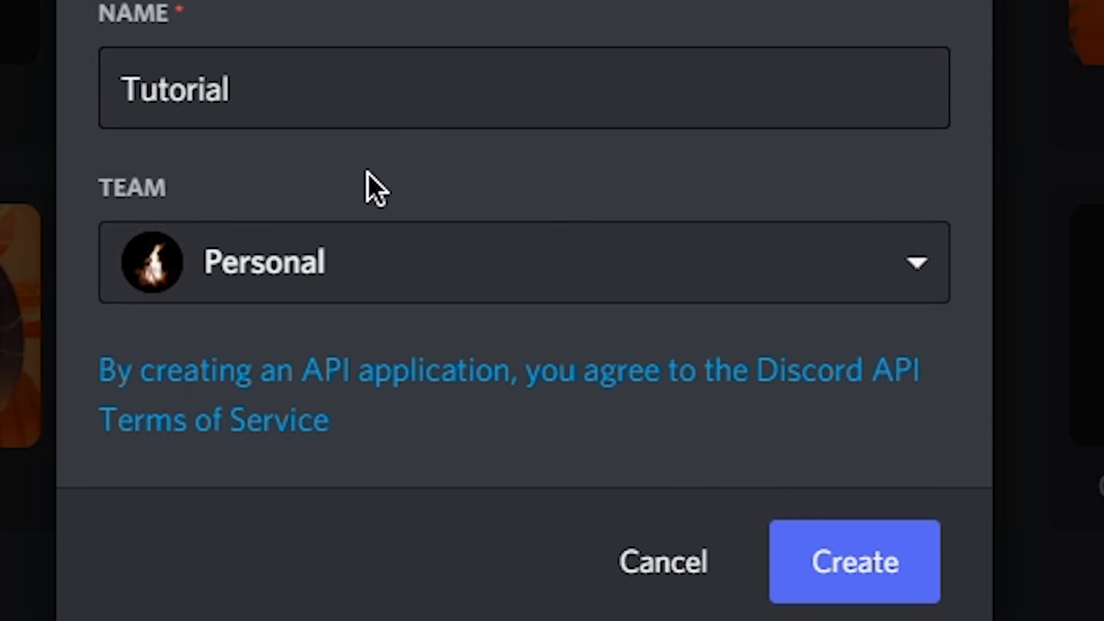
{"action": "left_click", "coordinate": [851, 564]}
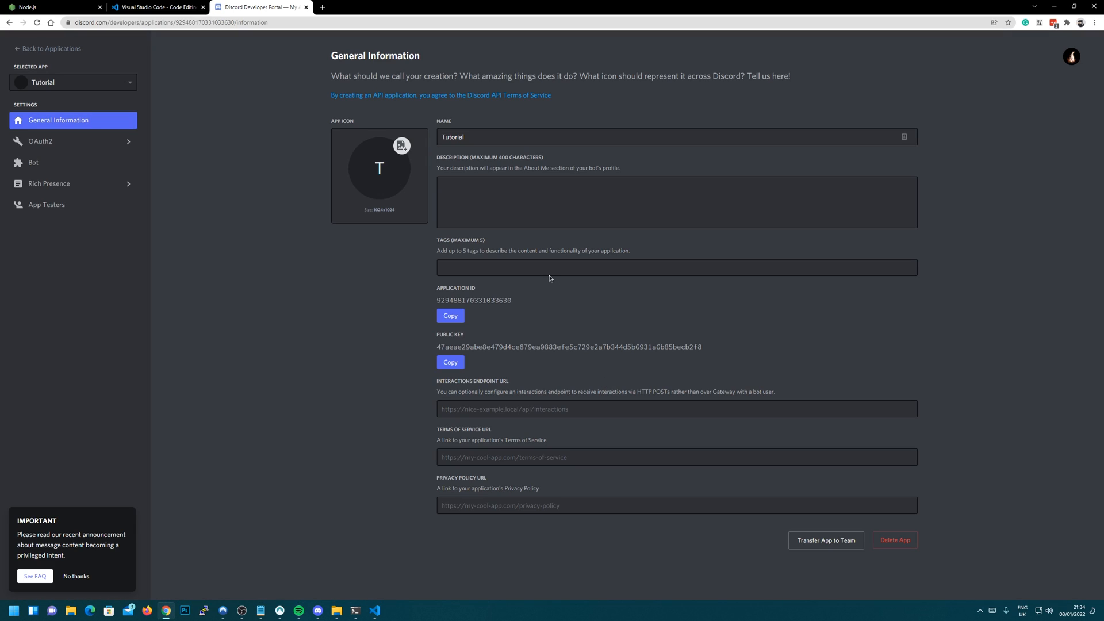
{"action": "left_click", "coordinate": [34, 162]}
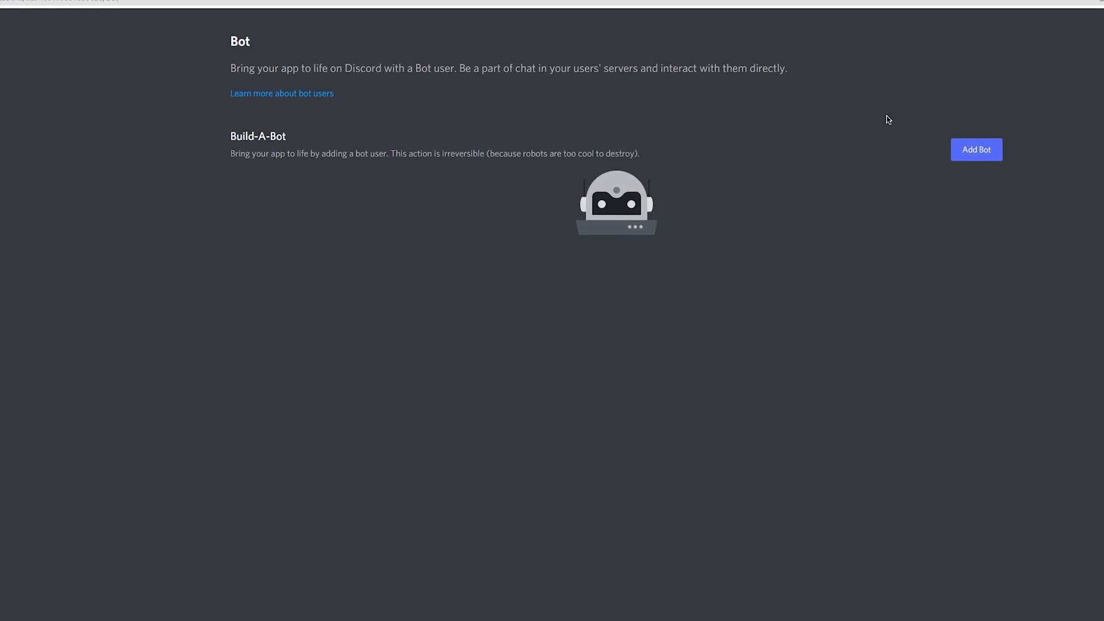
Add and confirm a bot user for Tutorial, then reveal its token
{"action": "left_click", "coordinate": [977, 149]}
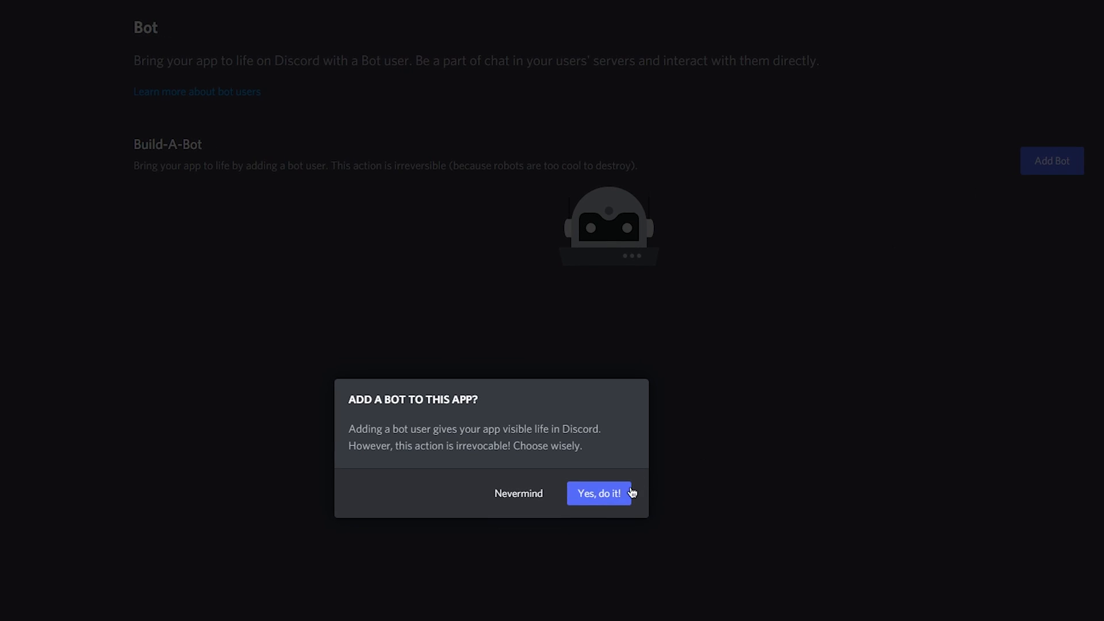
{"action": "left_click", "coordinate": [599, 493]}
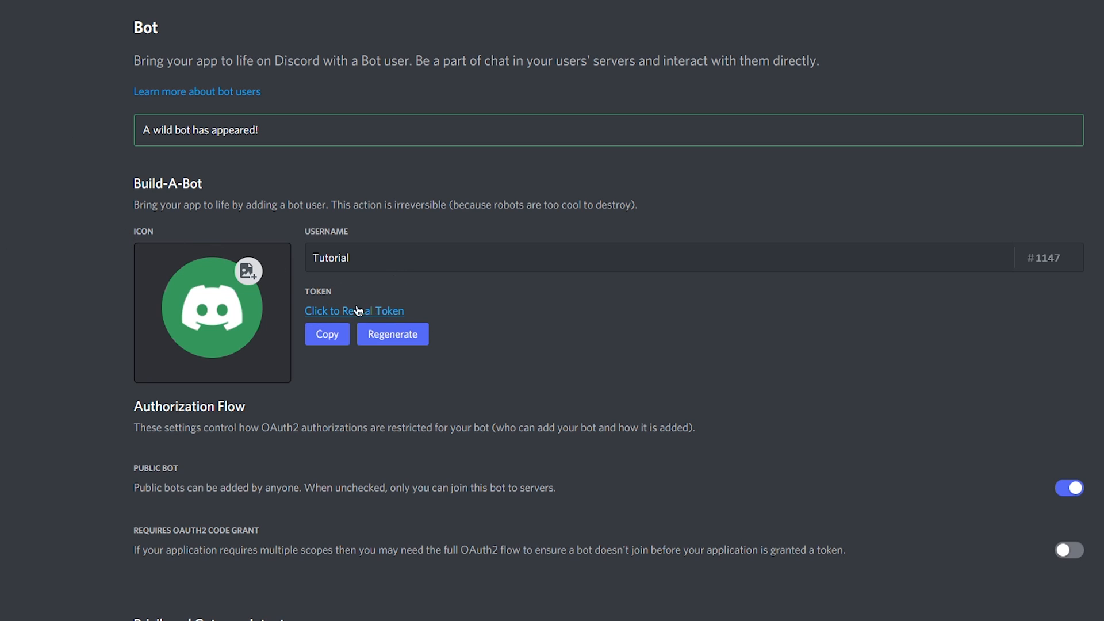
{"action": "left_click", "coordinate": [326, 334]}
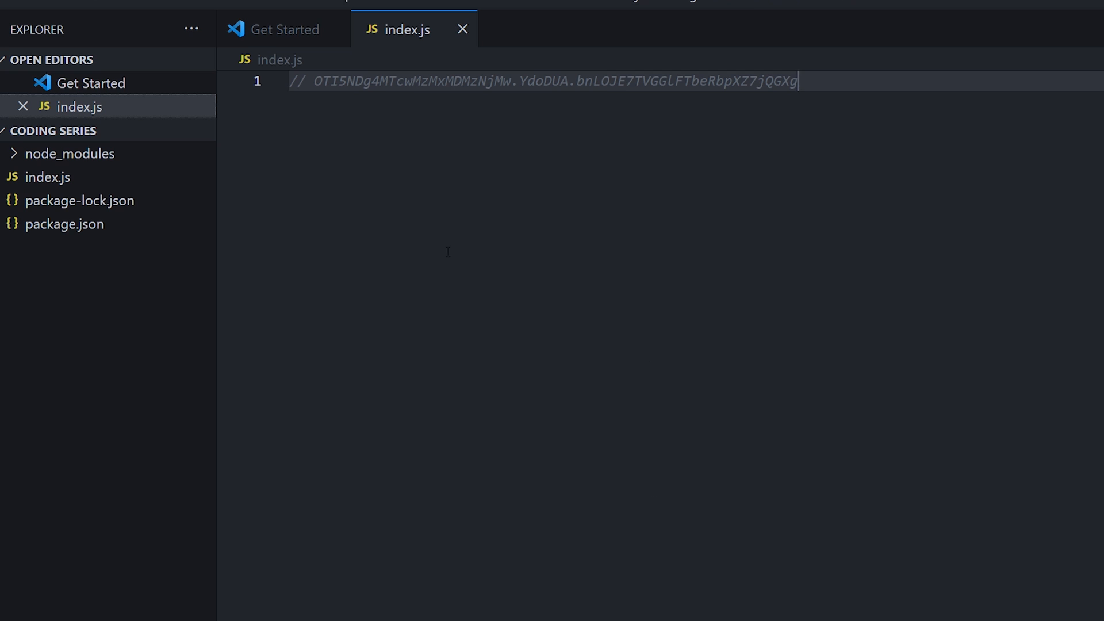
{"action": "mouse_move", "coordinate": [701, 171]}
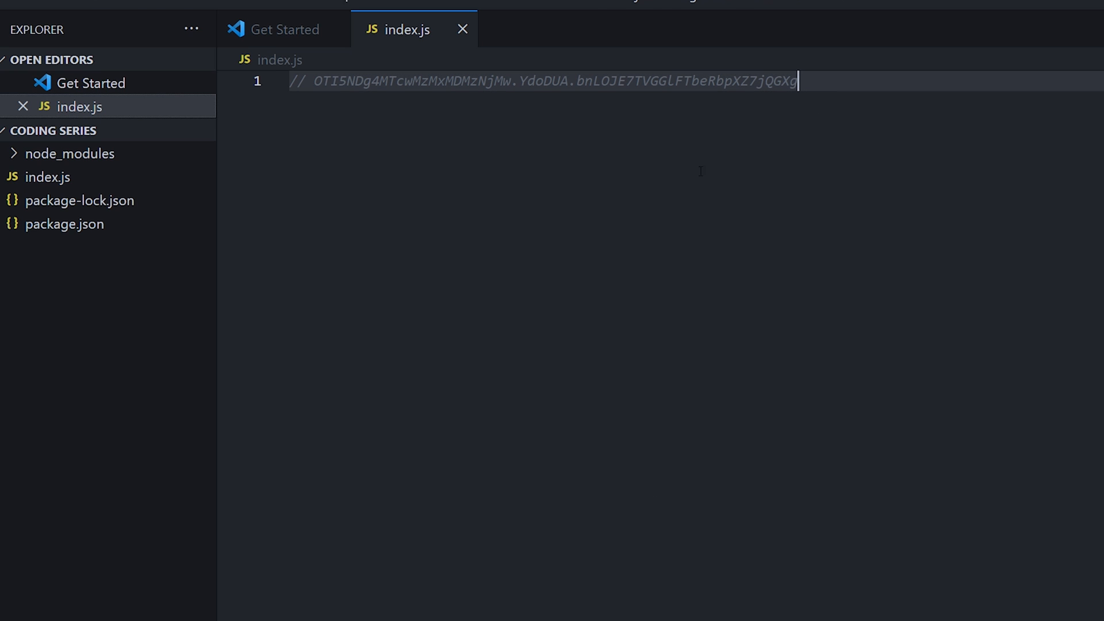
{"action": "mouse_move", "coordinate": [822, 84]}
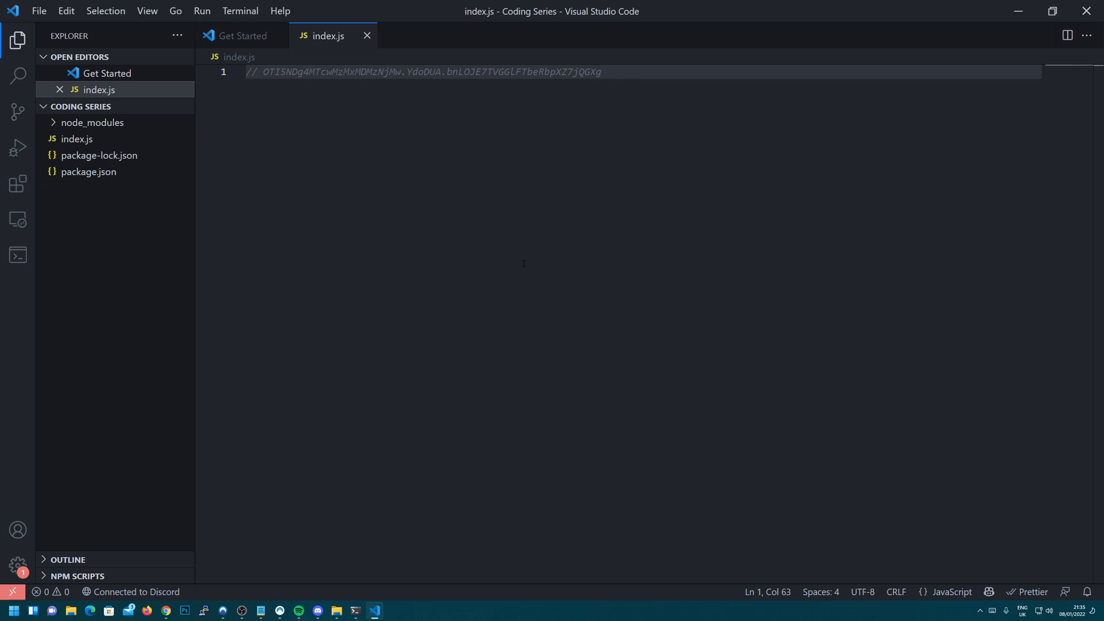
{"action": "mouse_move", "coordinate": [164, 602]}
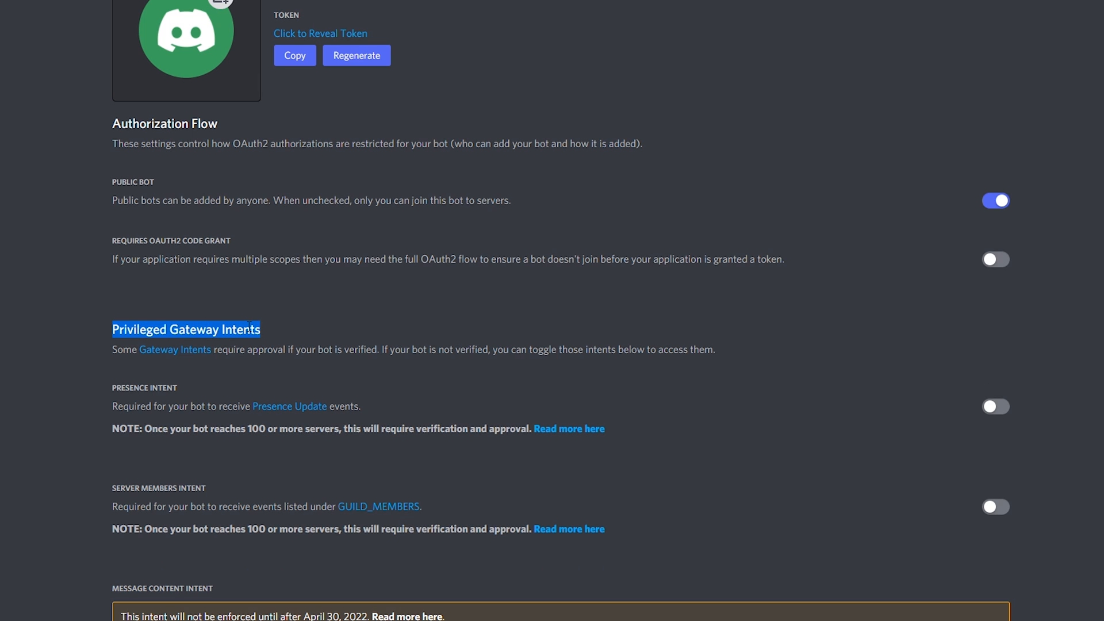
Switch on Server Members Intent under Privileged Gateway Intents
{"action": "scroll", "scroll_direction": "down", "scroll_amount": 3}
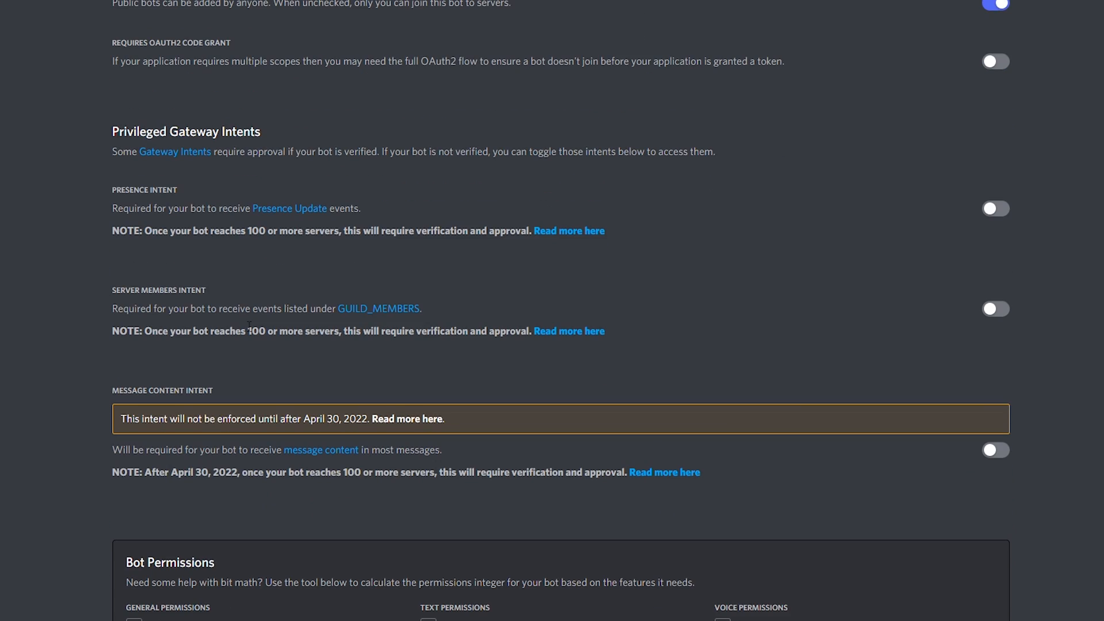
{"action": "left_click", "coordinate": [996, 309]}
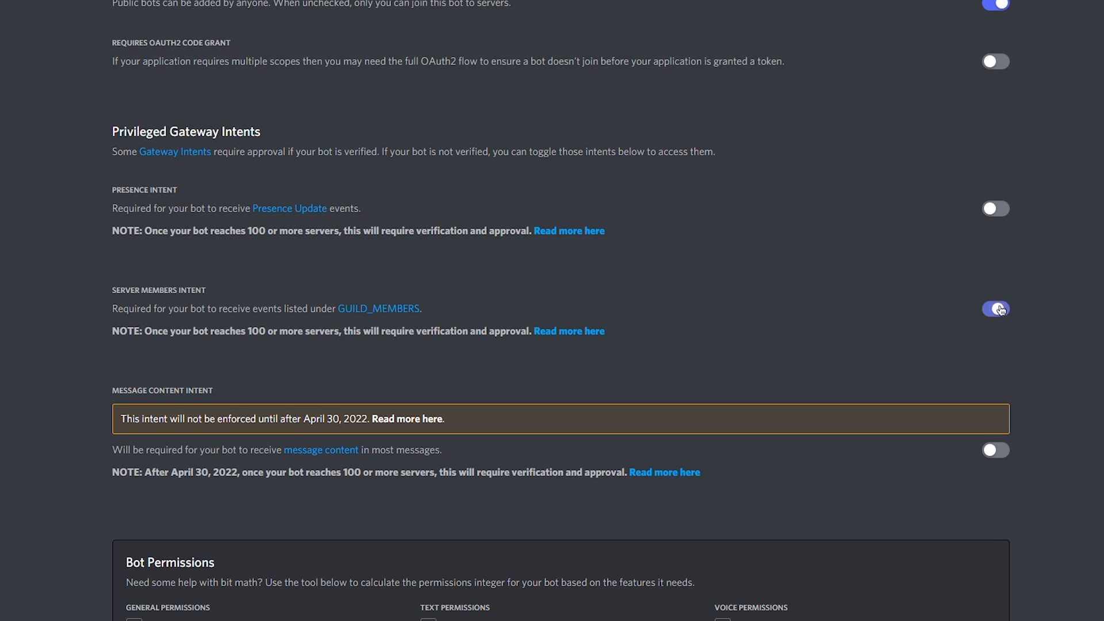
{"action": "left_click", "coordinate": [996, 309]}
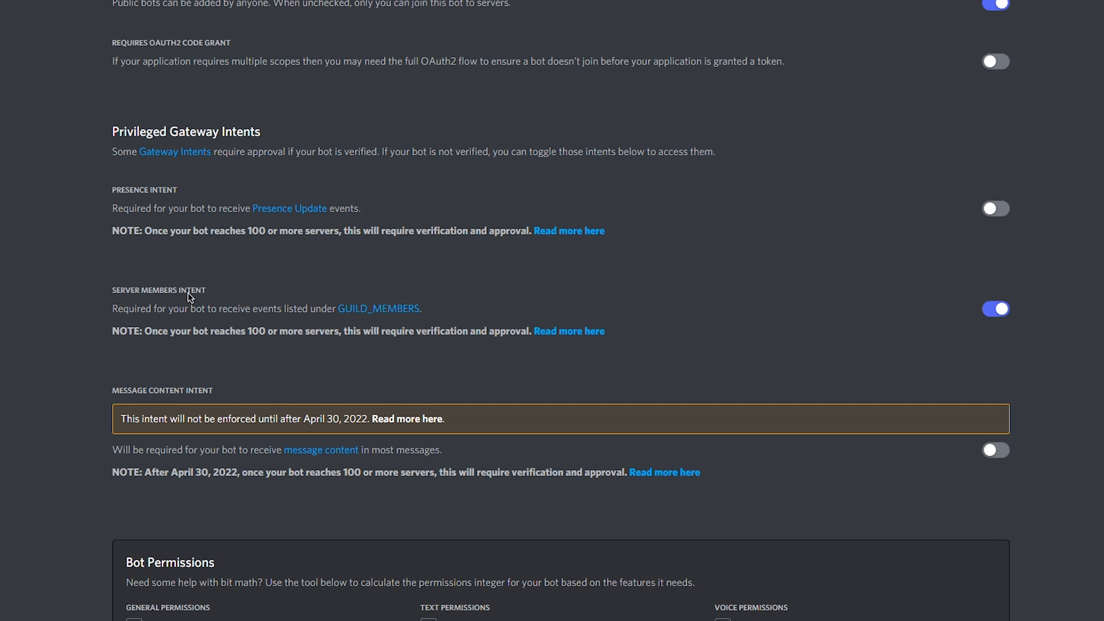
{"action": "mouse_move", "coordinate": [1005, 286]}
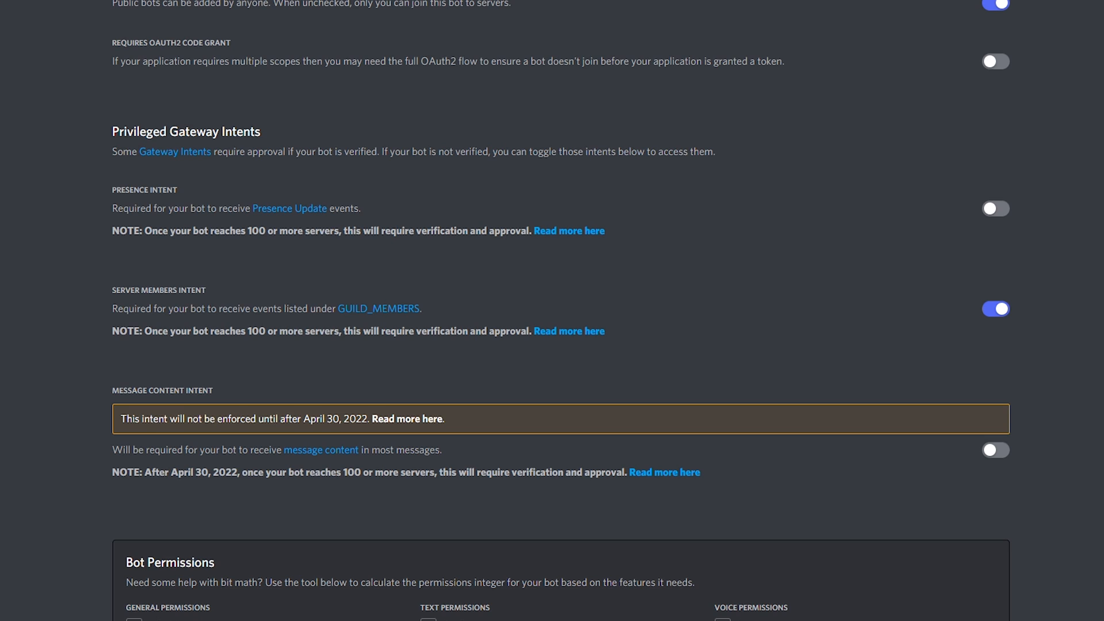
{"action": "mouse_move", "coordinate": [125, 410]}
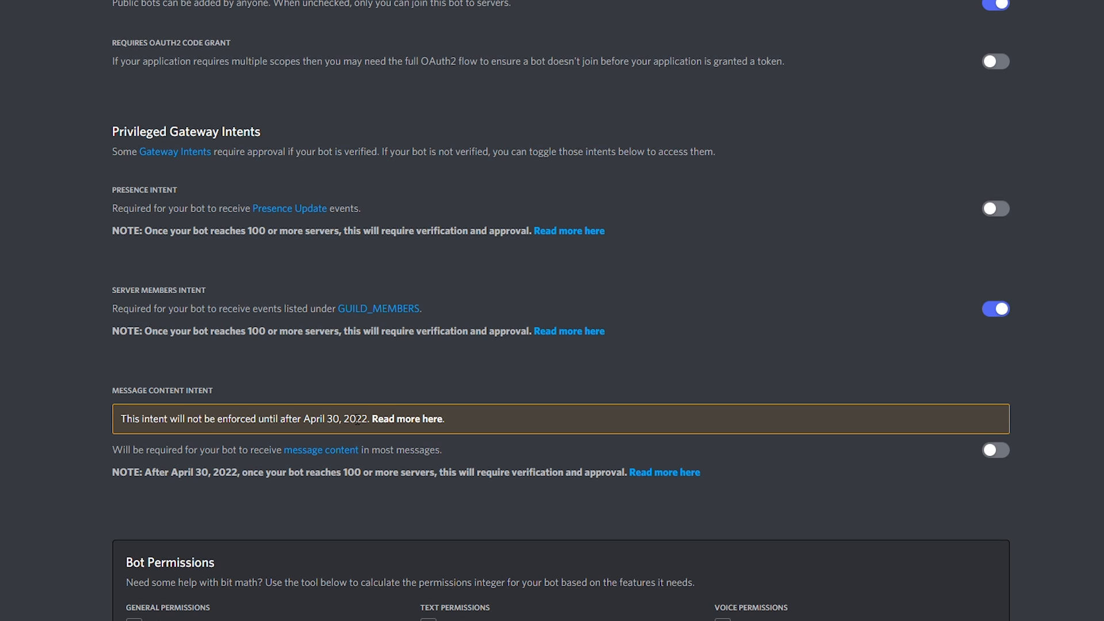
{"action": "mouse_move", "coordinate": [423, 423]}
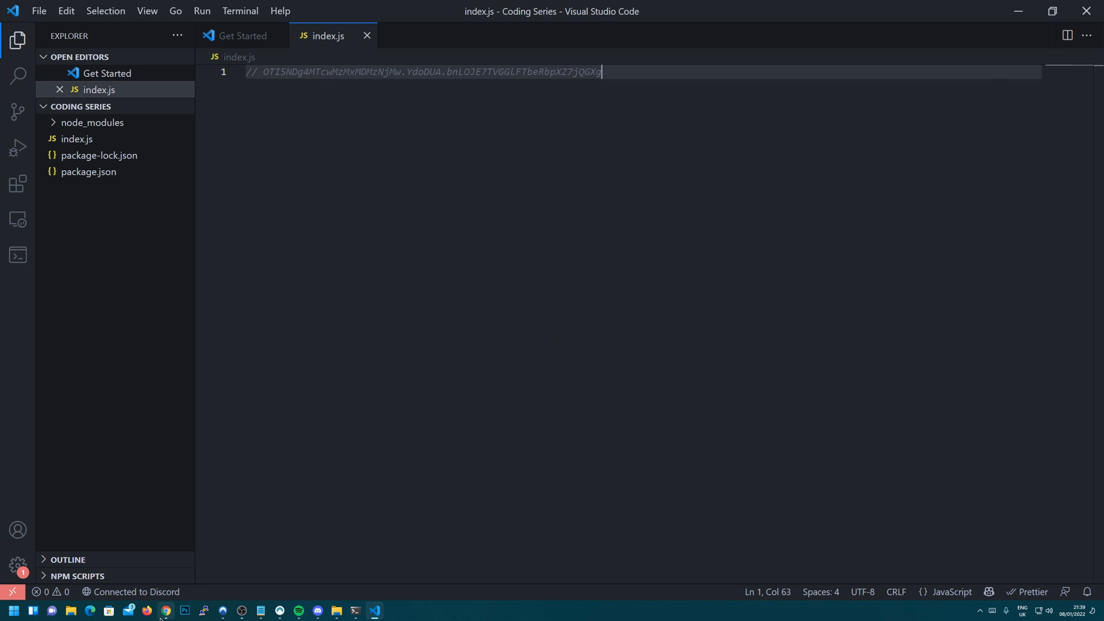
Open the OAuth2 URL Generator for the Tutorial app in the Developer Portal
{"action": "left_click", "coordinate": [165, 610]}
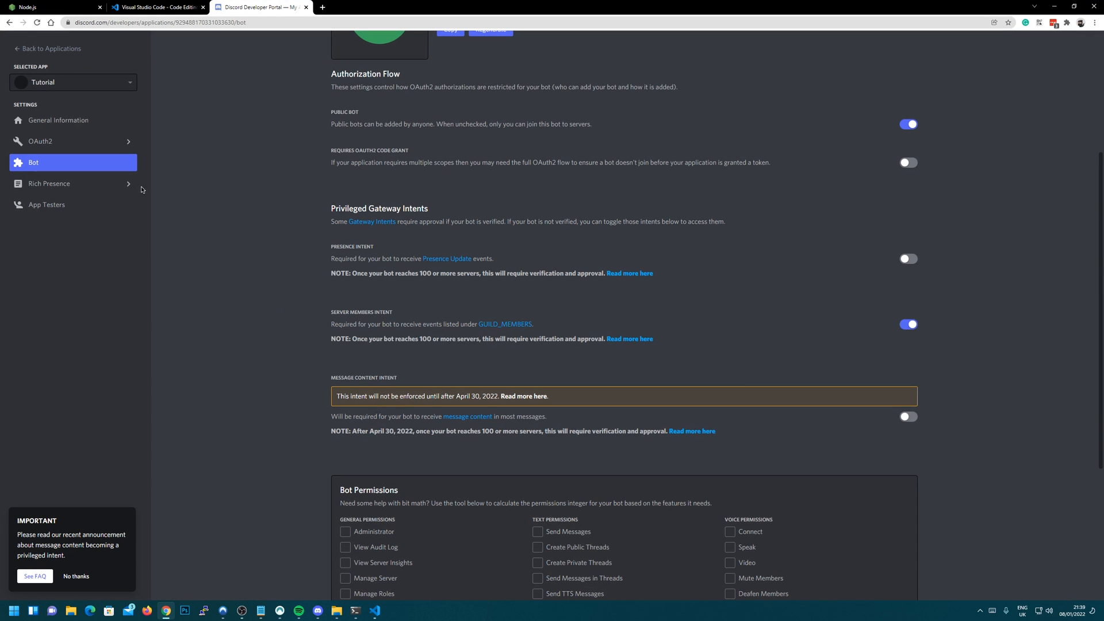
{"action": "left_click", "coordinate": [40, 142]}
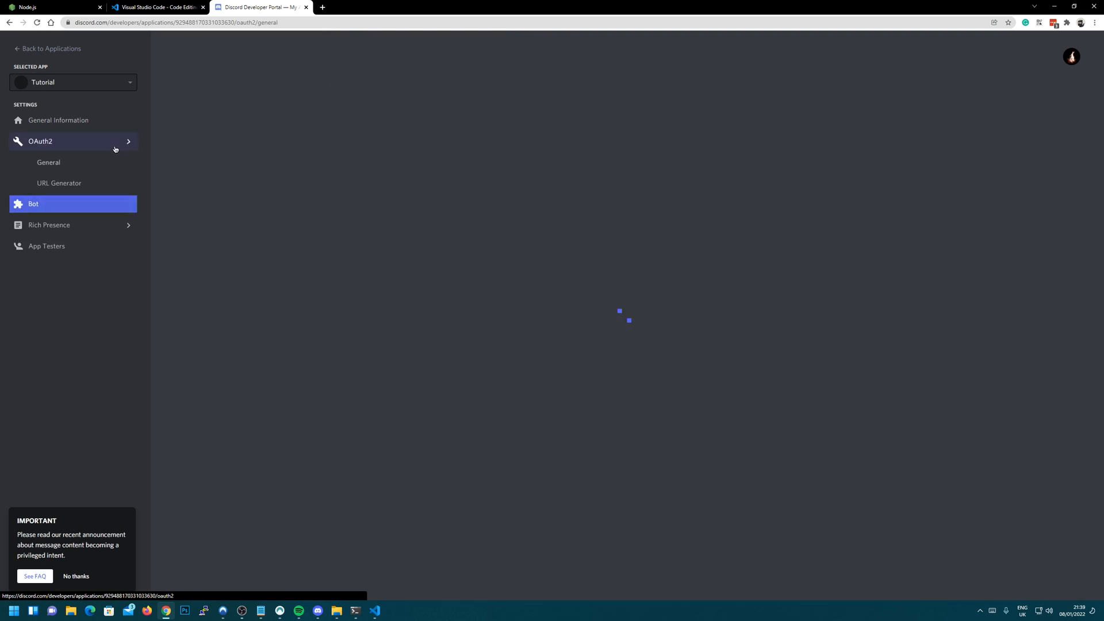
{"action": "left_click", "coordinate": [50, 141]}
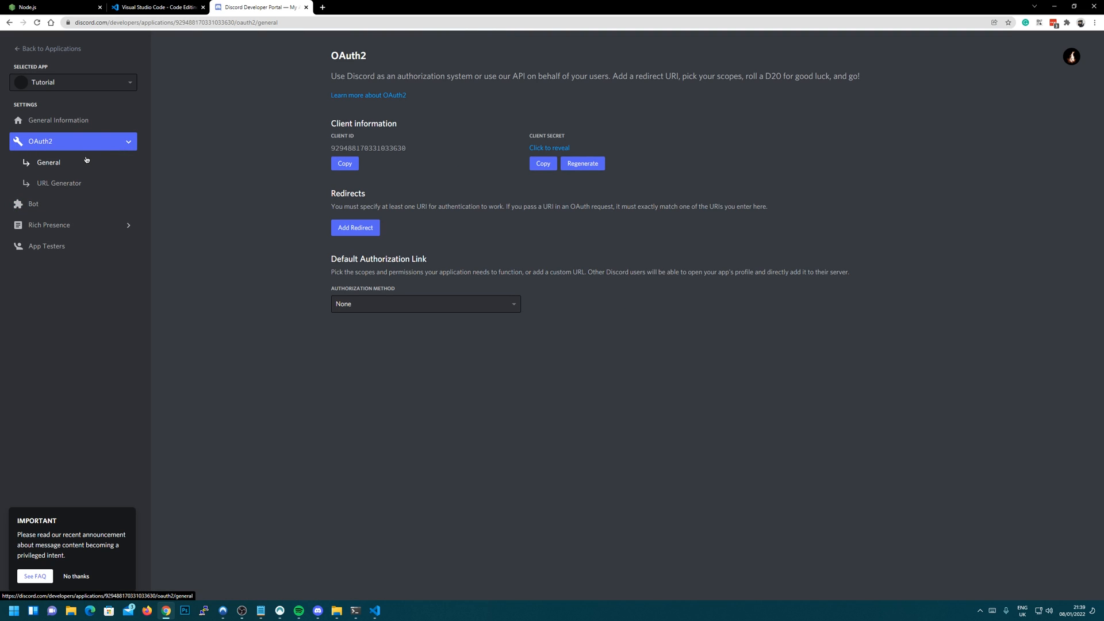
{"action": "left_click", "coordinate": [58, 183]}
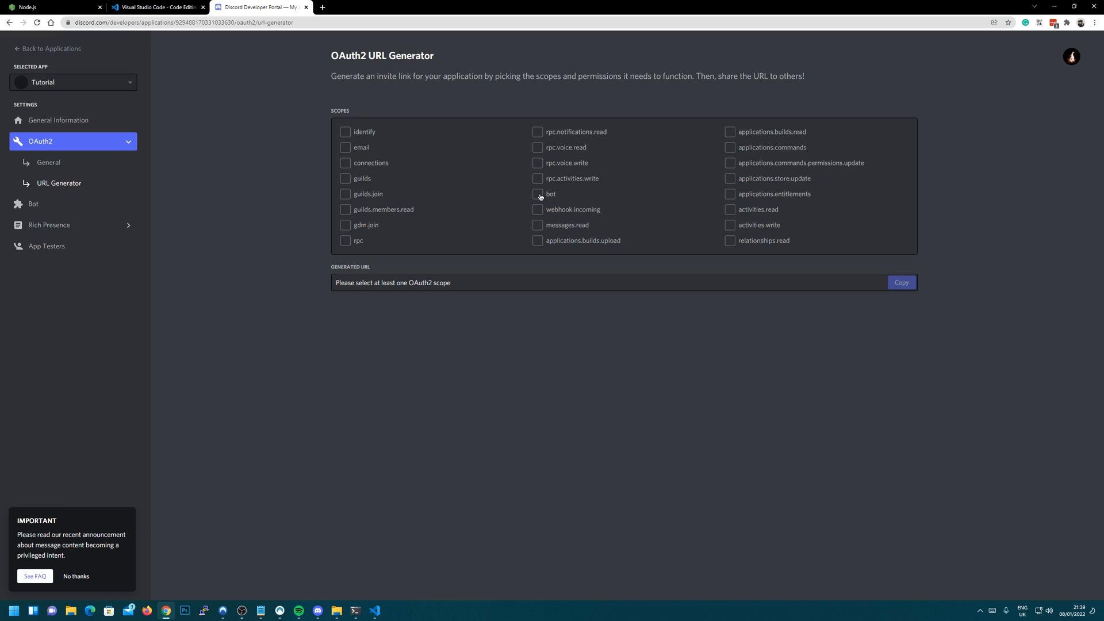
Generate an invite URL with bot scope and Administrator permission, and open it in a new tab
{"action": "left_click", "coordinate": [537, 194]}
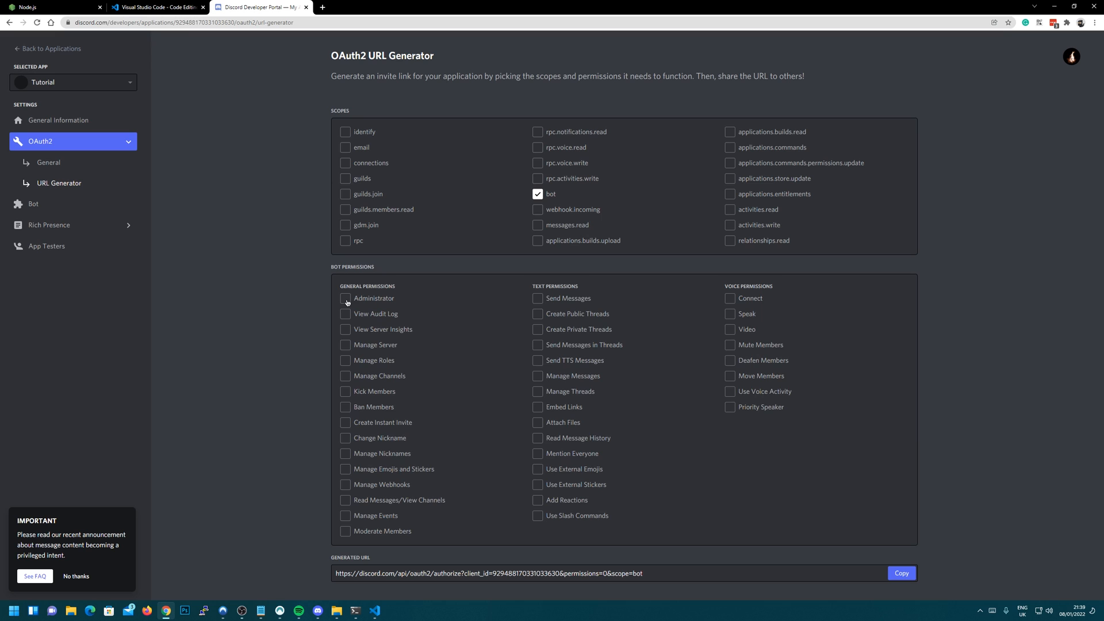
{"action": "left_click", "coordinate": [345, 298]}
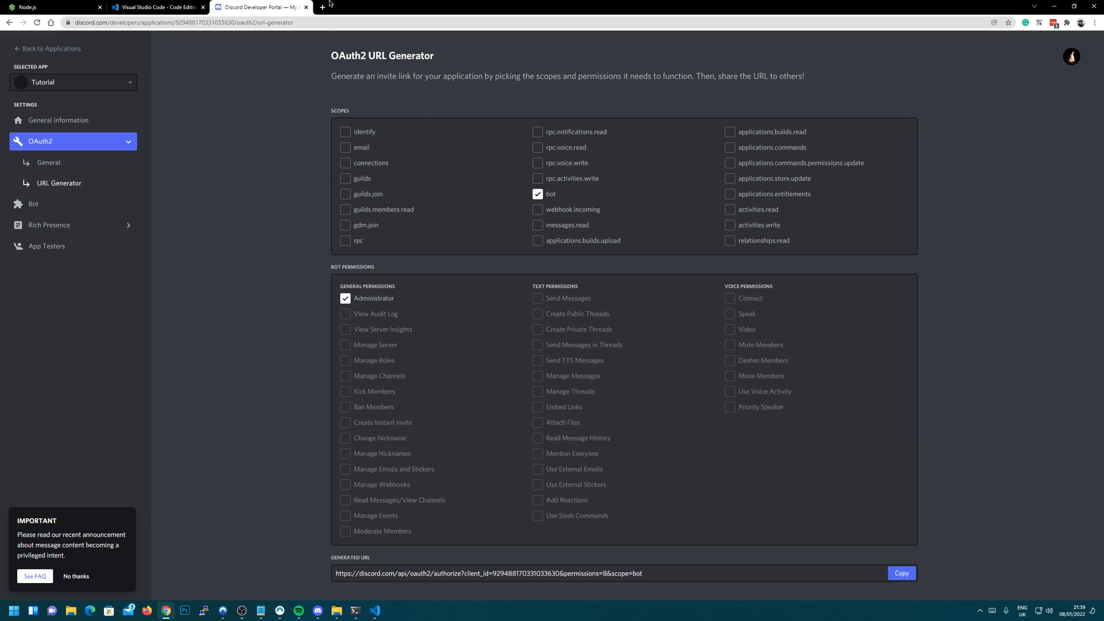
{"action": "left_click", "coordinate": [902, 572]}
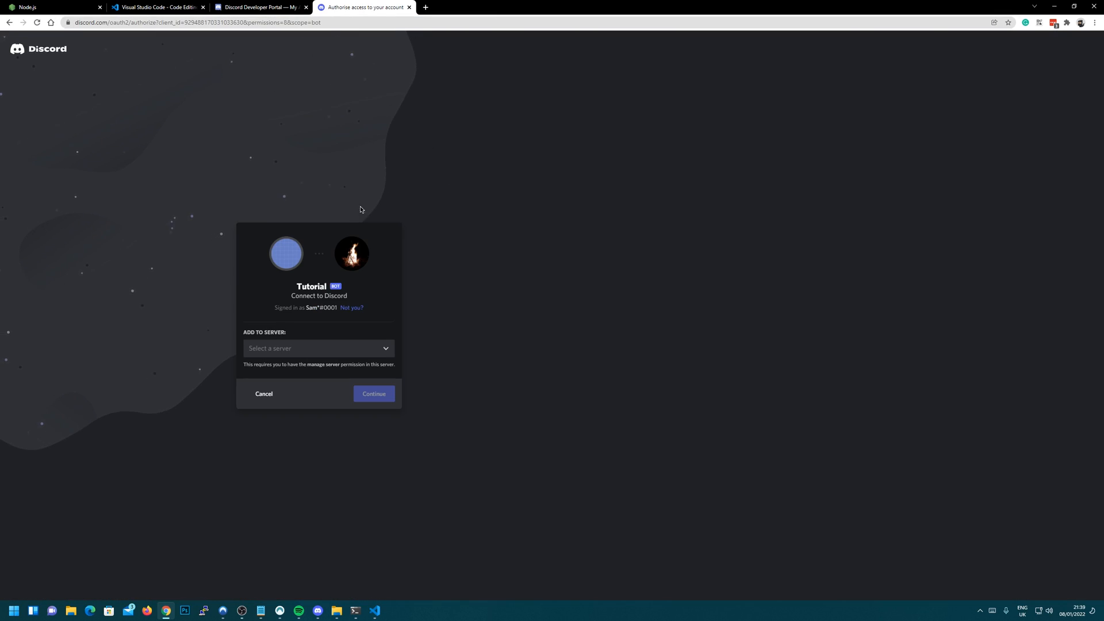
Select the Alpha 1 server, continue, and authorise the Tutorial bot with Administrator
{"action": "left_click", "coordinate": [318, 349]}
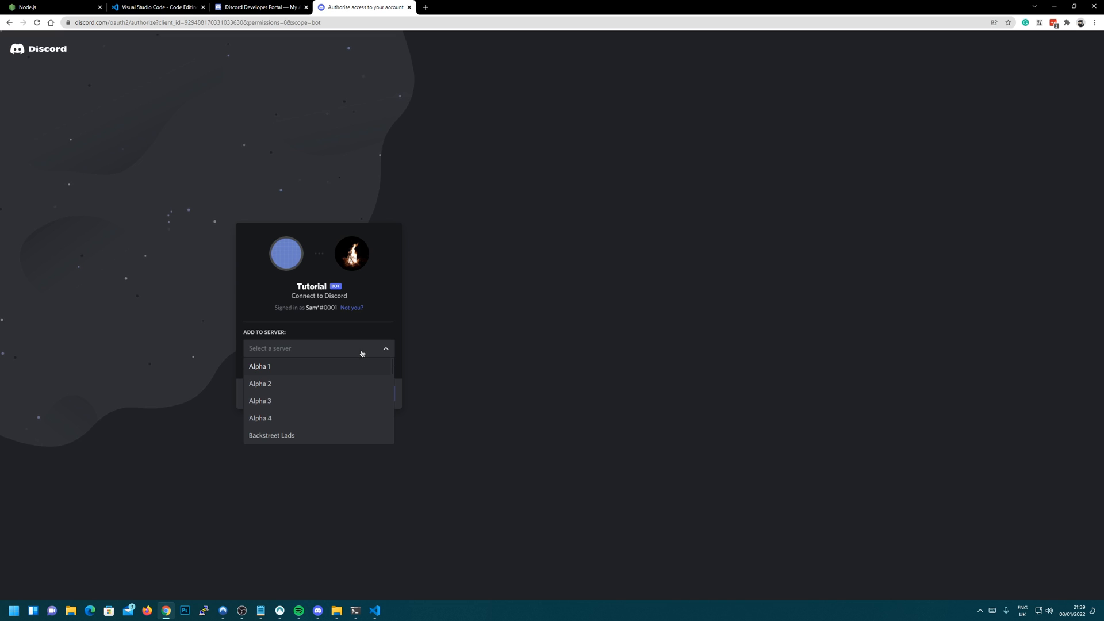
{"action": "left_click", "coordinate": [259, 367]}
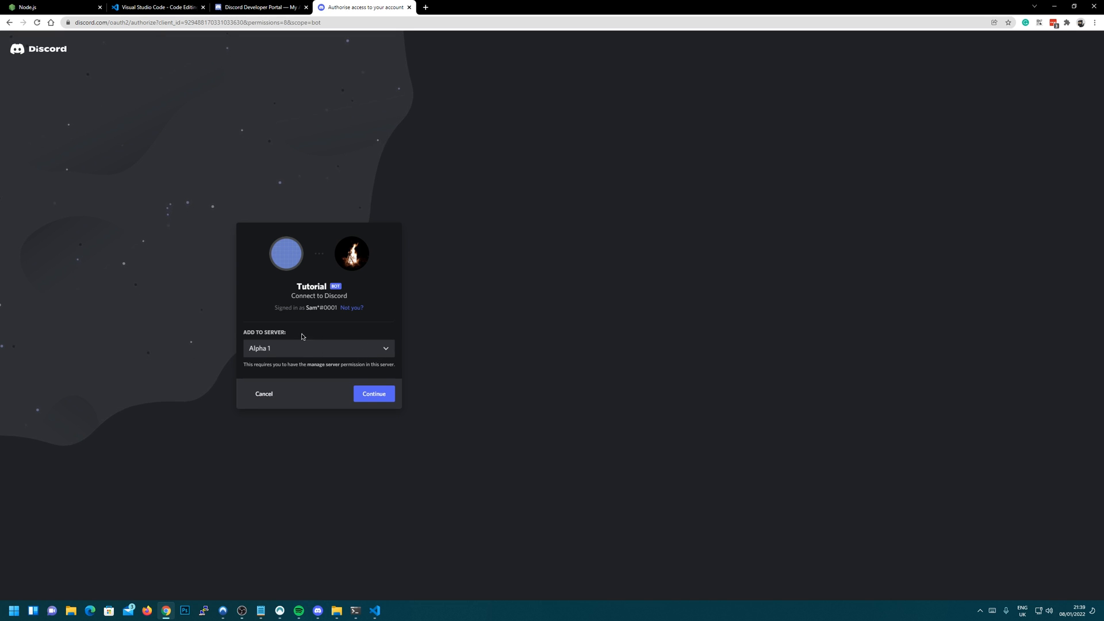
{"action": "left_click", "coordinate": [374, 393]}
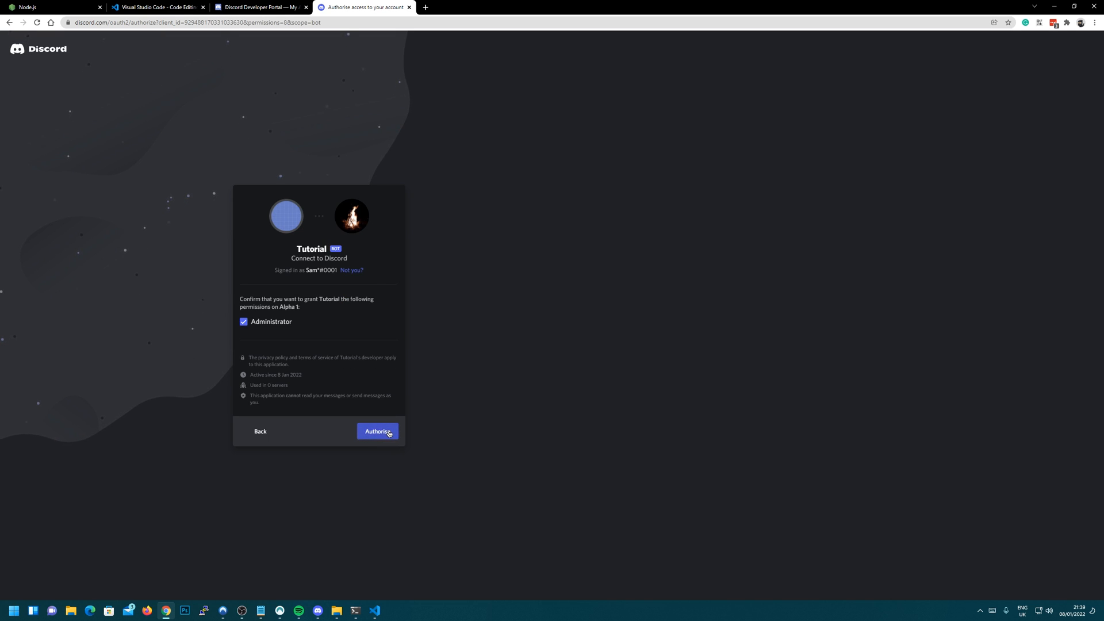
{"action": "left_click", "coordinate": [377, 431]}
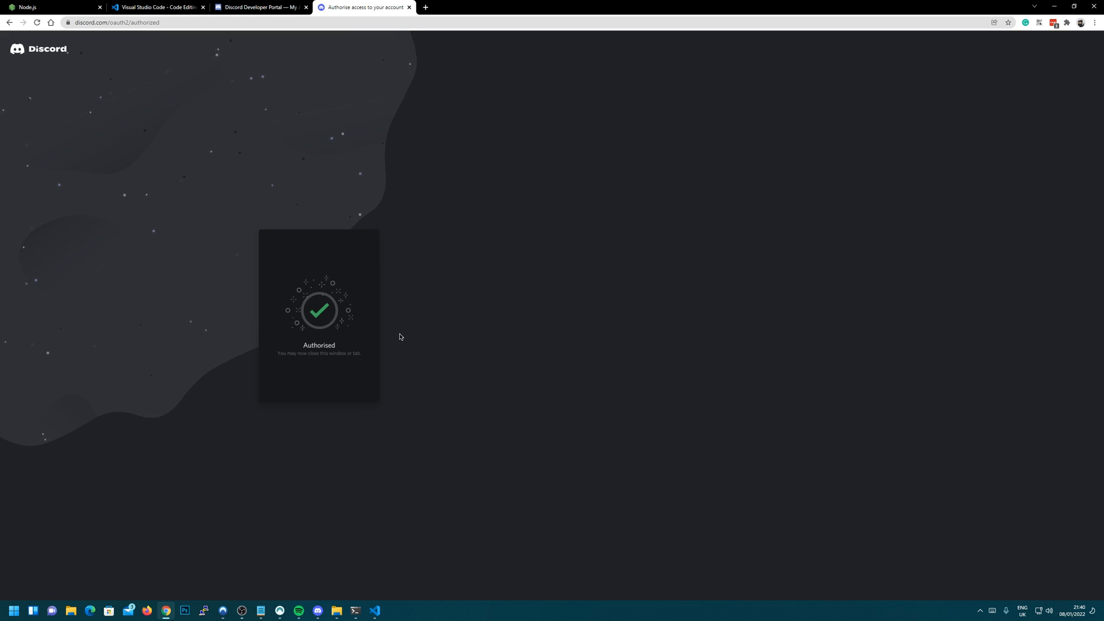
{"action": "mouse_move", "coordinate": [381, 606]}
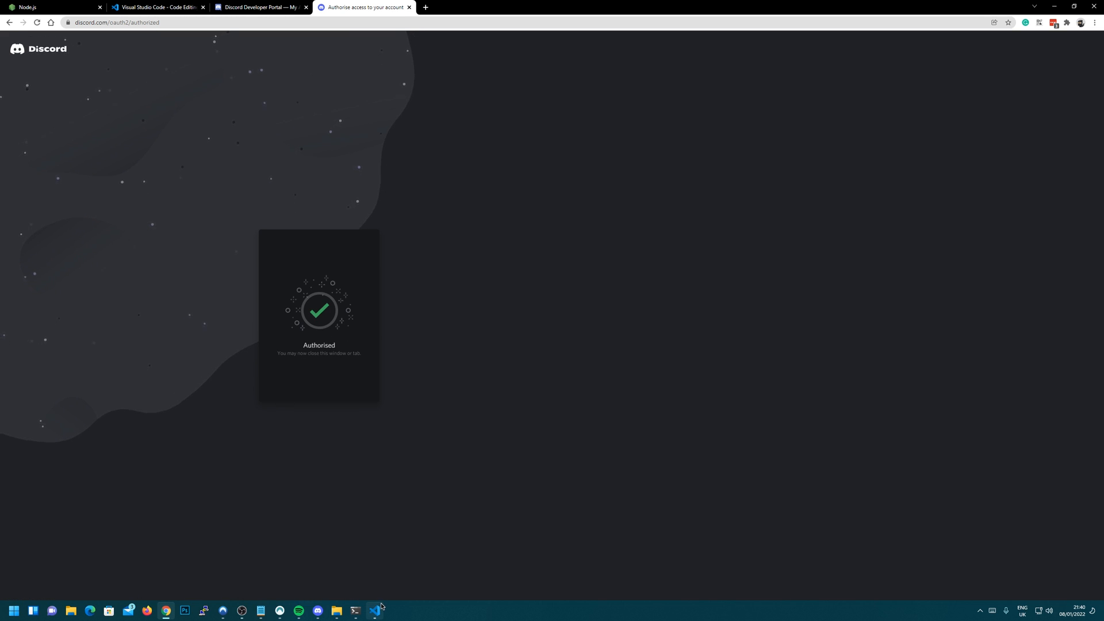